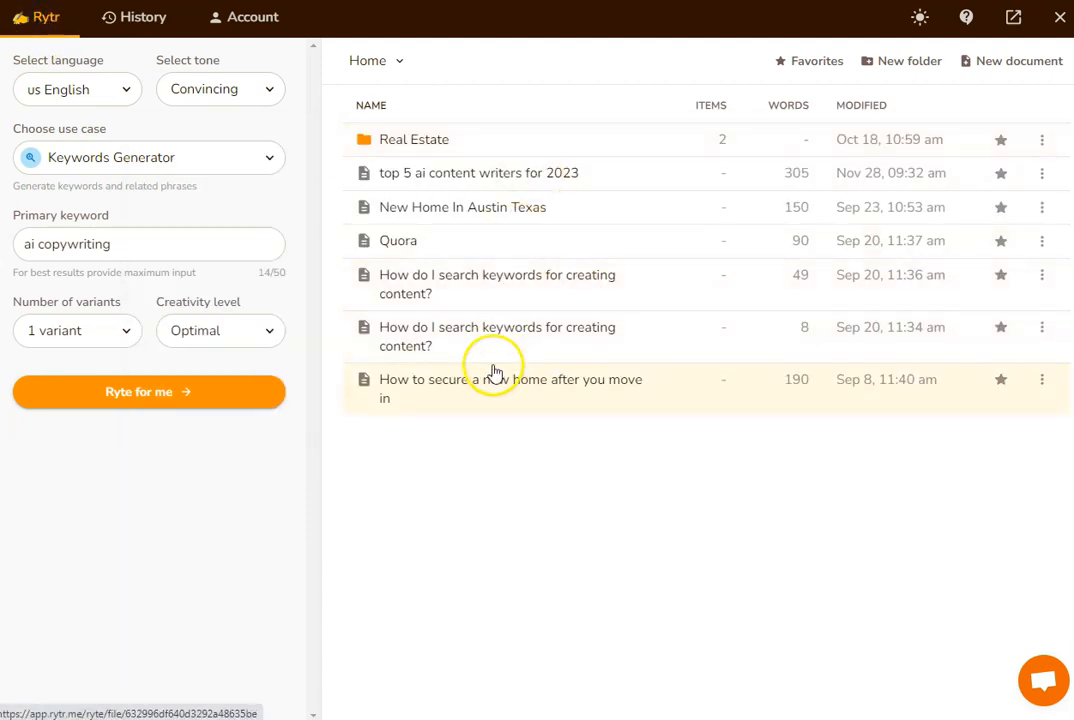
Show the Account Integrations page listing SERP analysis and Keywords suggestion
{"action": "left_click", "coordinate": [252, 16]}
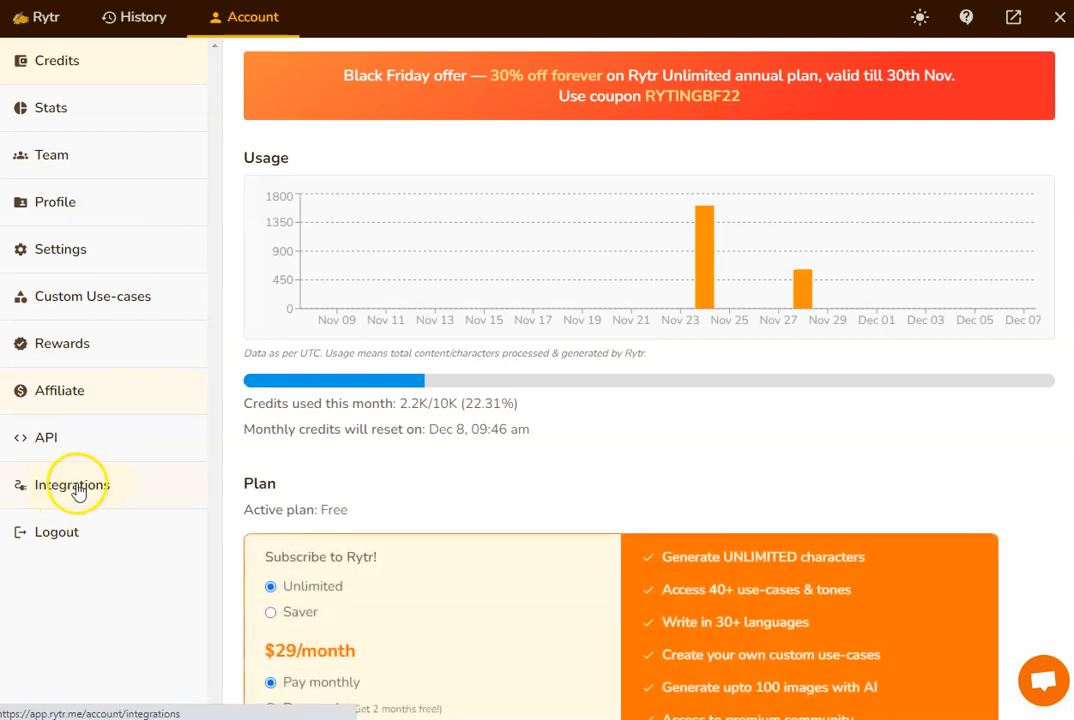
{"action": "left_click", "coordinate": [72, 486]}
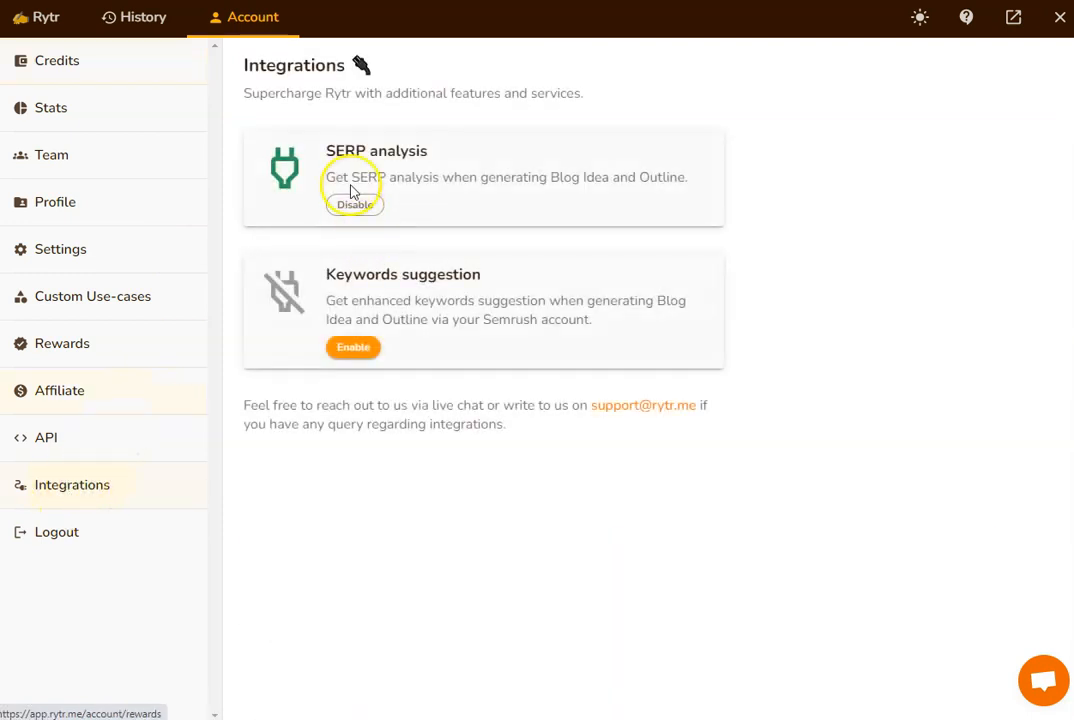
{"action": "double_click", "coordinate": [376, 152]}
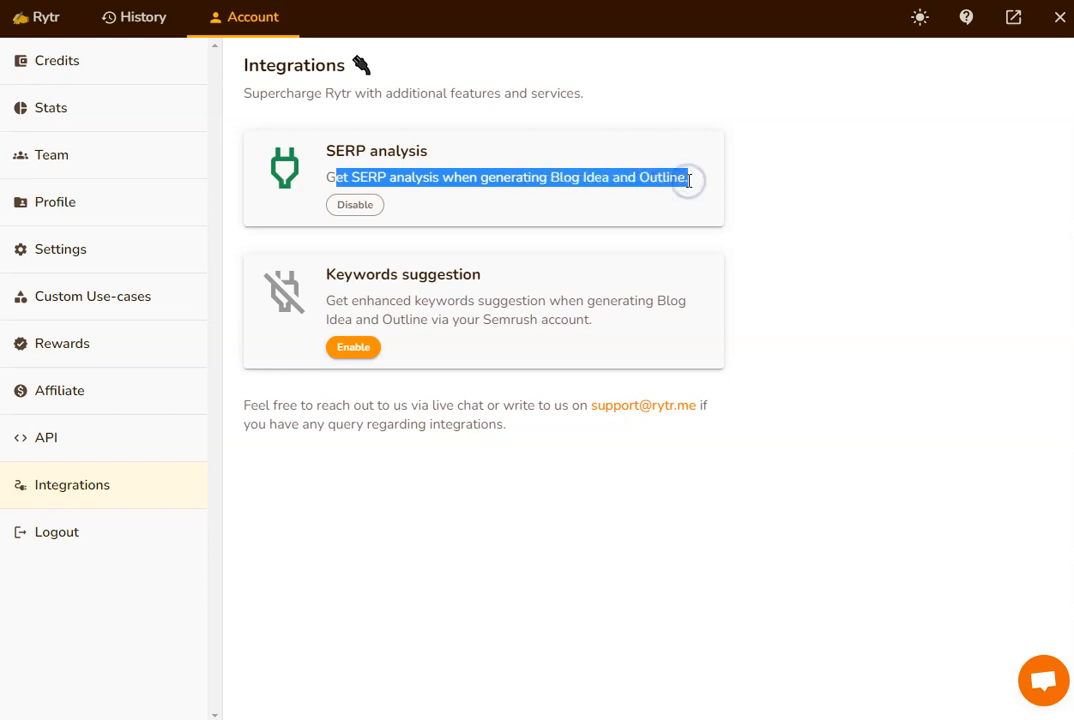
{"action": "mouse_move", "coordinate": [36, 24]}
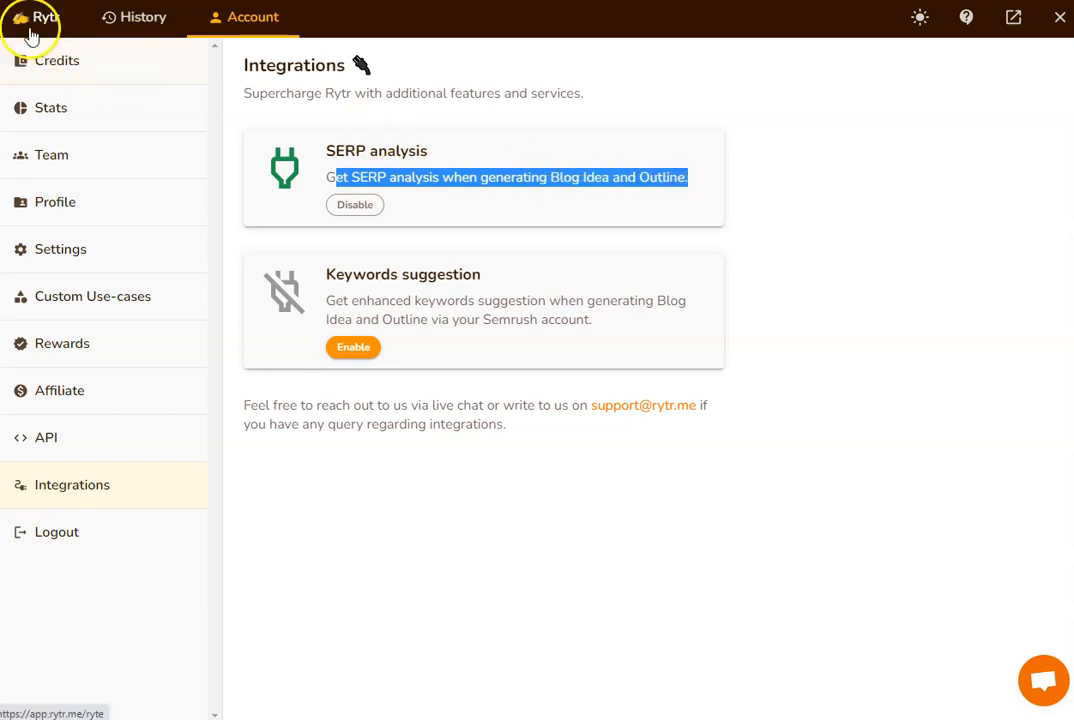
Return to the workspace and load the 'top 5 ai content writers for 2023' document
{"action": "left_click", "coordinate": [32, 16]}
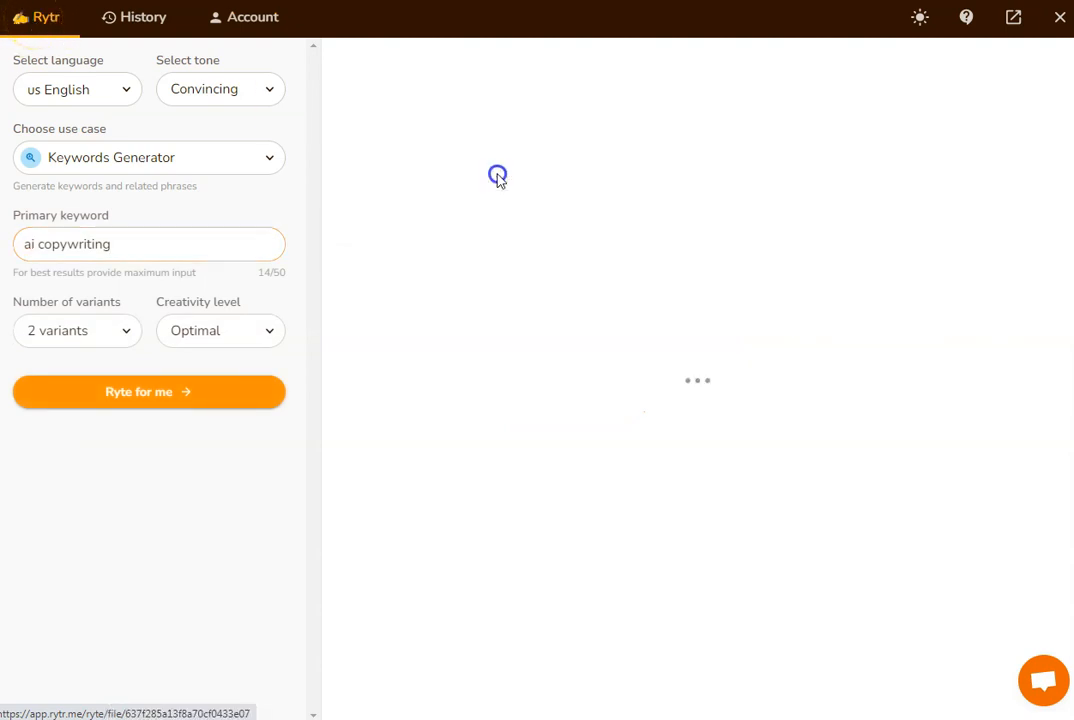
{"action": "left_click", "coordinate": [148, 392]}
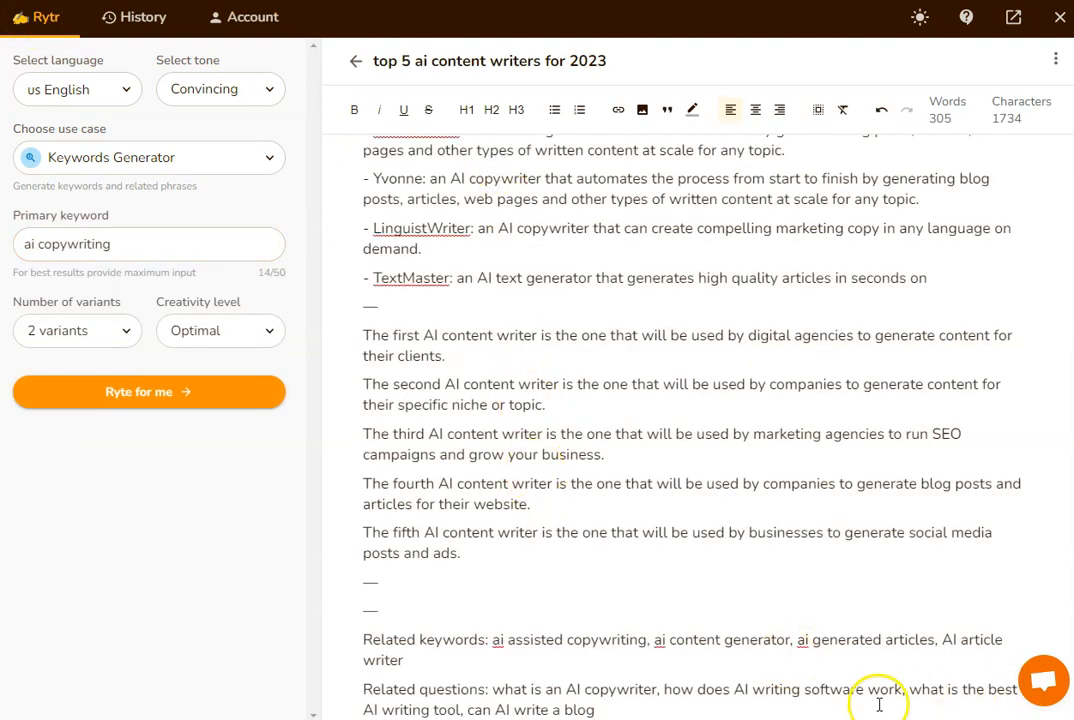
{"action": "mouse_move", "coordinate": [922, 692]}
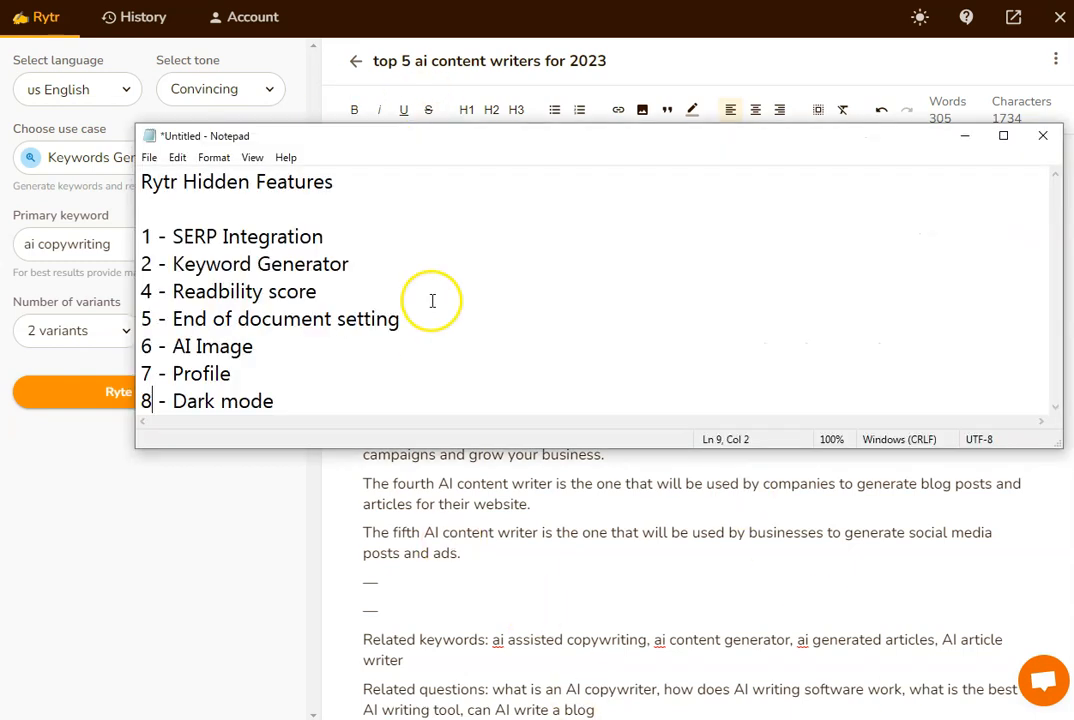
{"action": "mouse_move", "coordinate": [176, 264]}
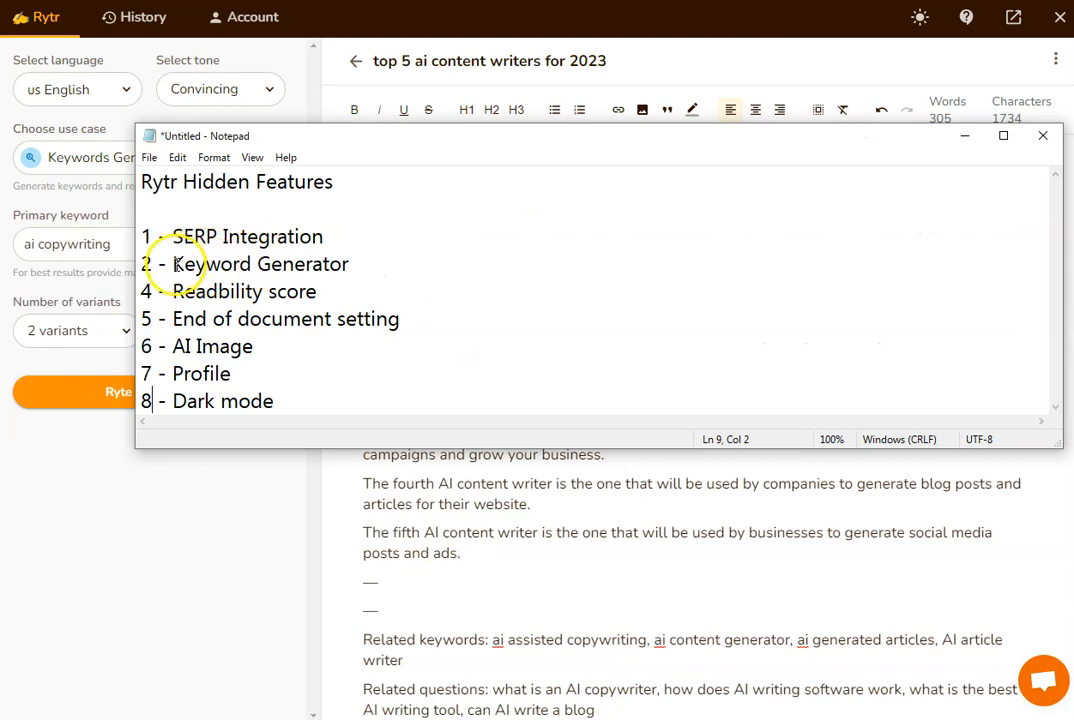
{"action": "double_click", "coordinate": [248, 264]}
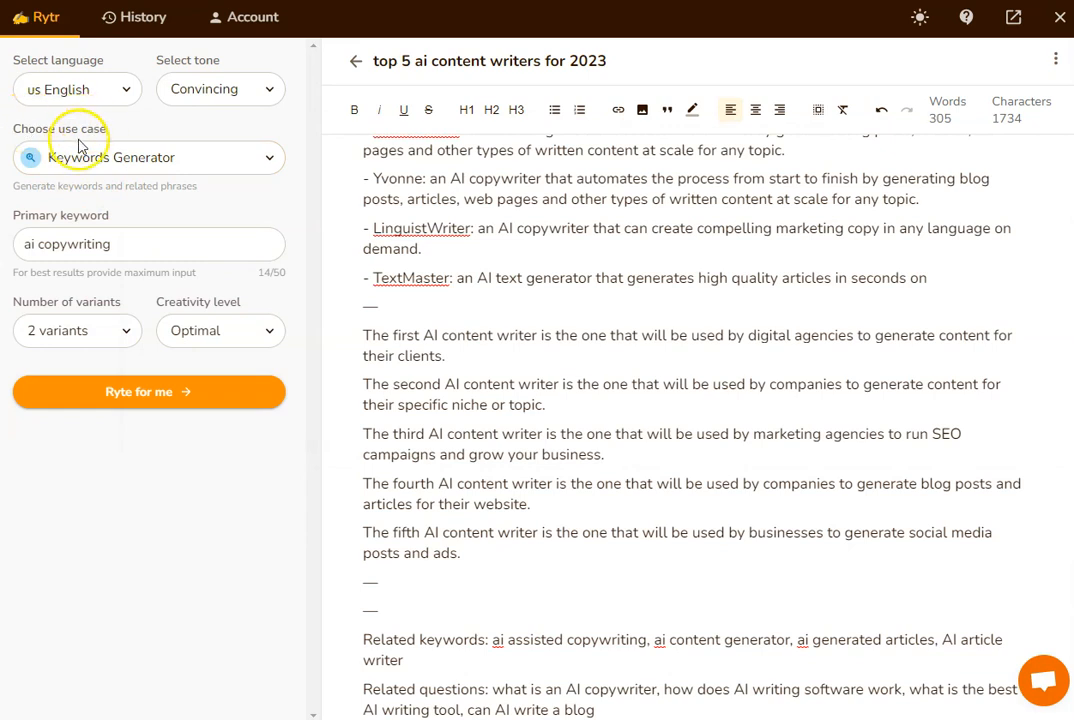
Run the Keywords Generator use case with primary keyword 'ai copywriting' and review the appended results
{"action": "left_click", "coordinate": [148, 156]}
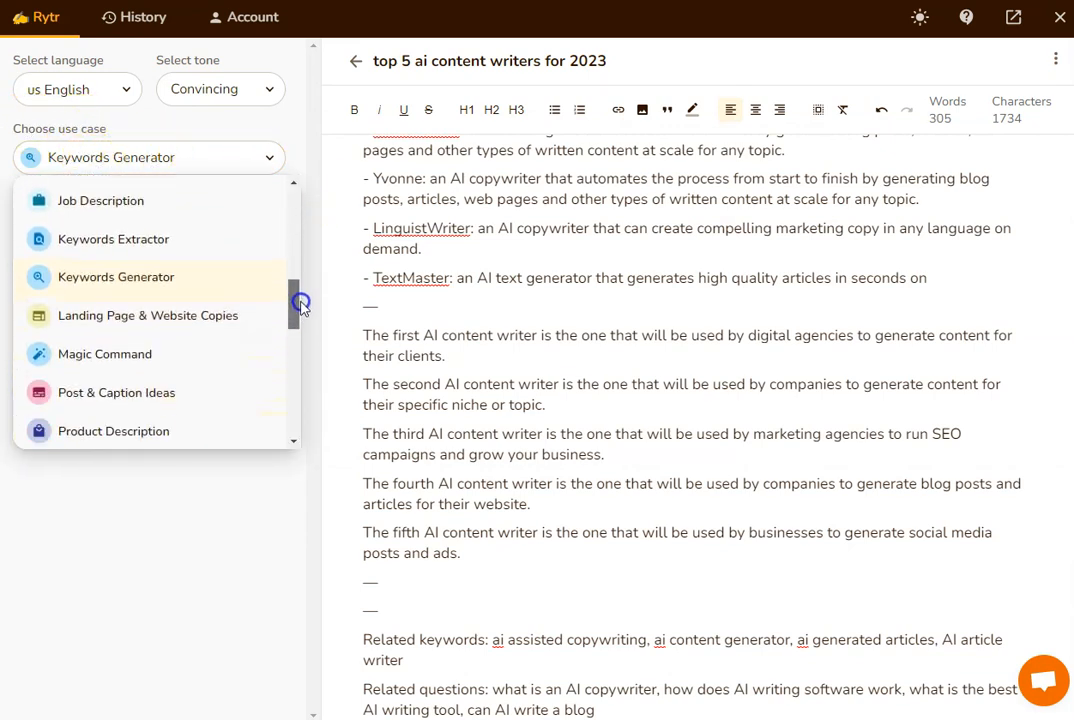
{"action": "left_click", "coordinate": [116, 276]}
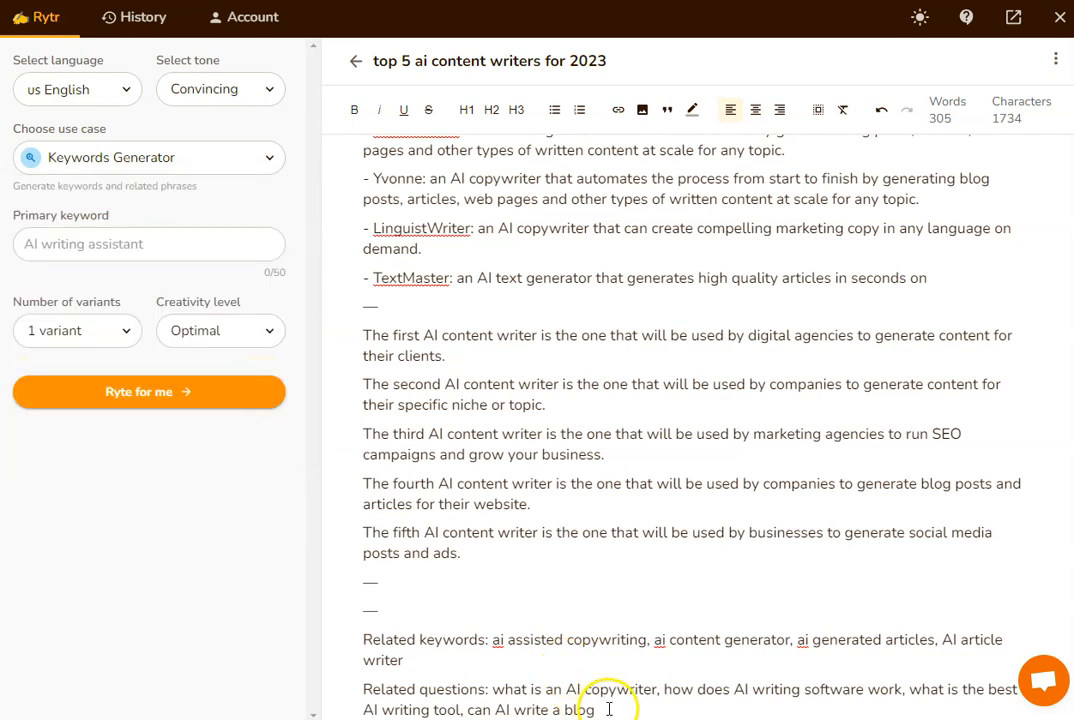
{"action": "left_click", "coordinate": [116, 244]}
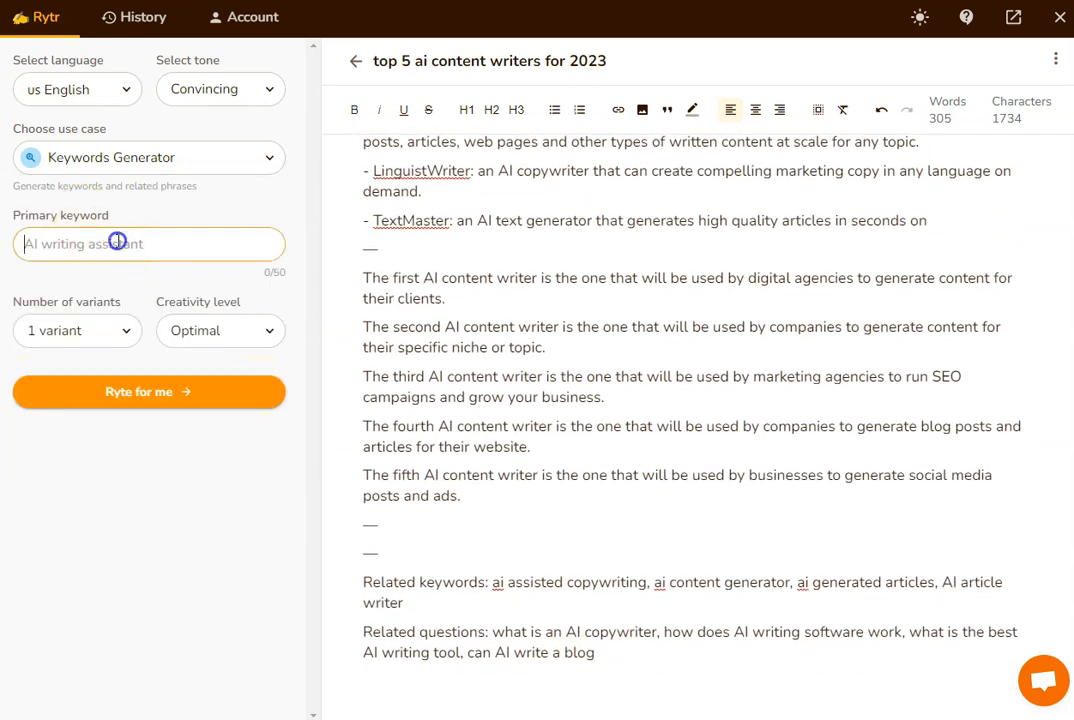
{"action": "type", "text": "ai"}
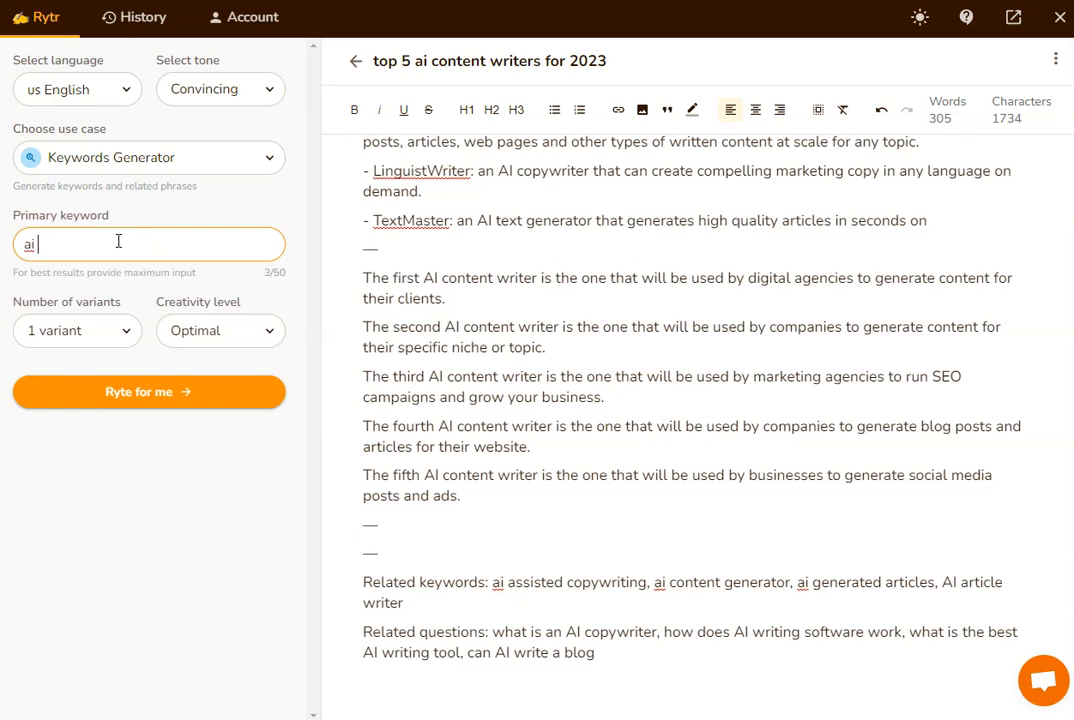
{"action": "type", "text": "copywriting"}
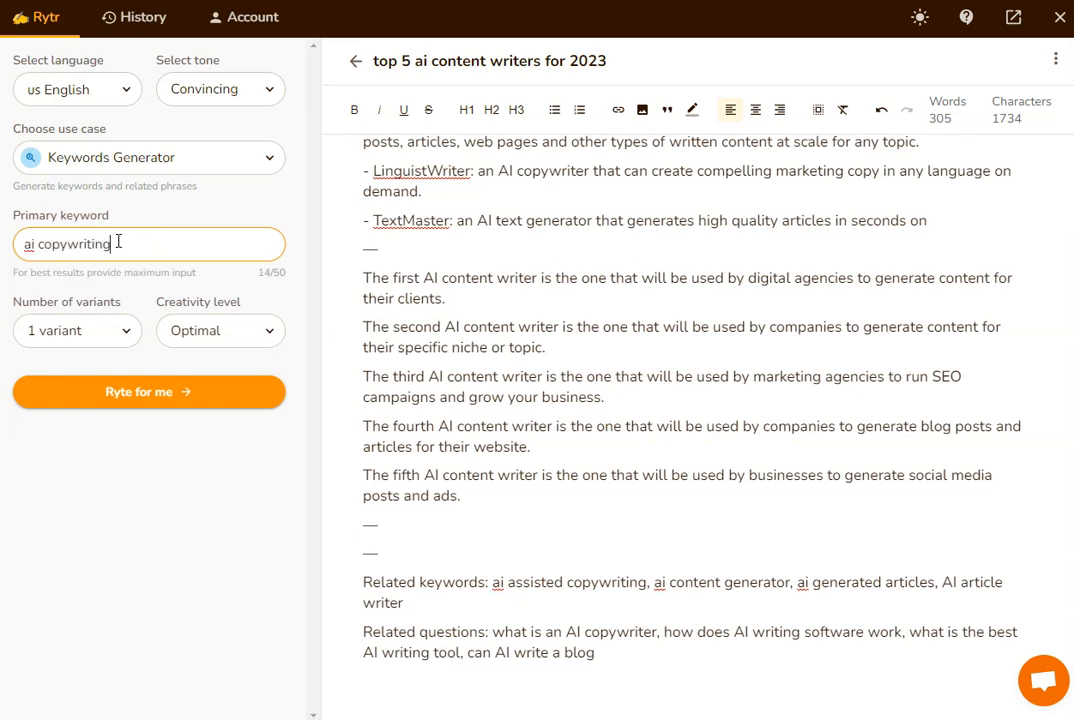
{"action": "left_click", "coordinate": [148, 392]}
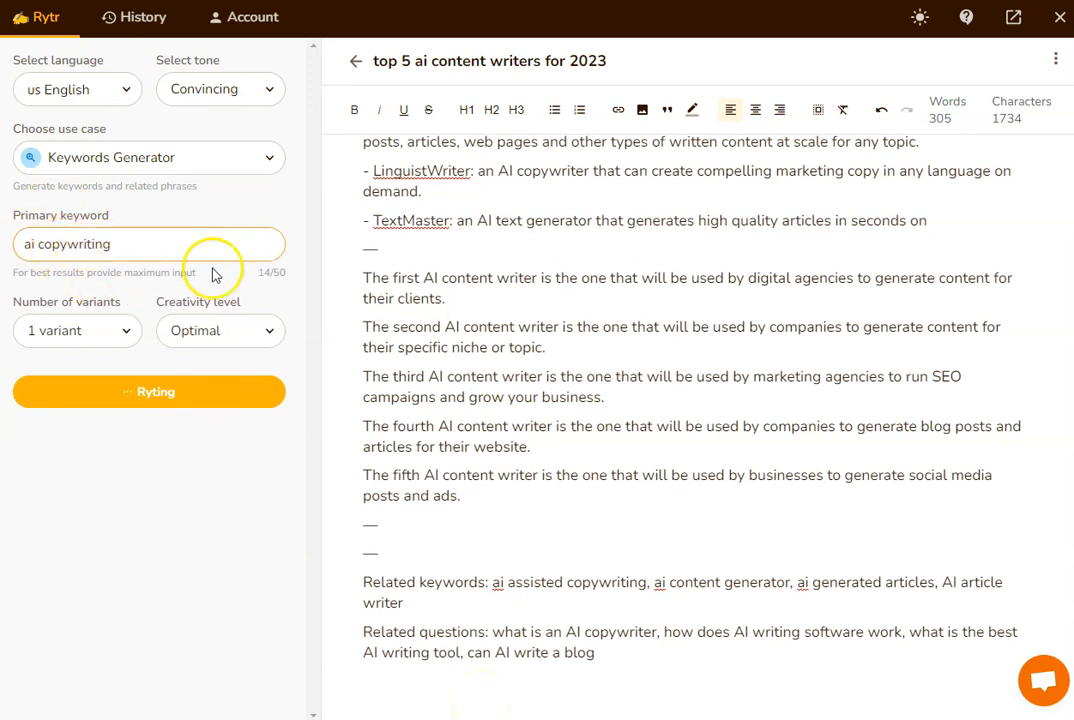
{"action": "left_click", "coordinate": [148, 390]}
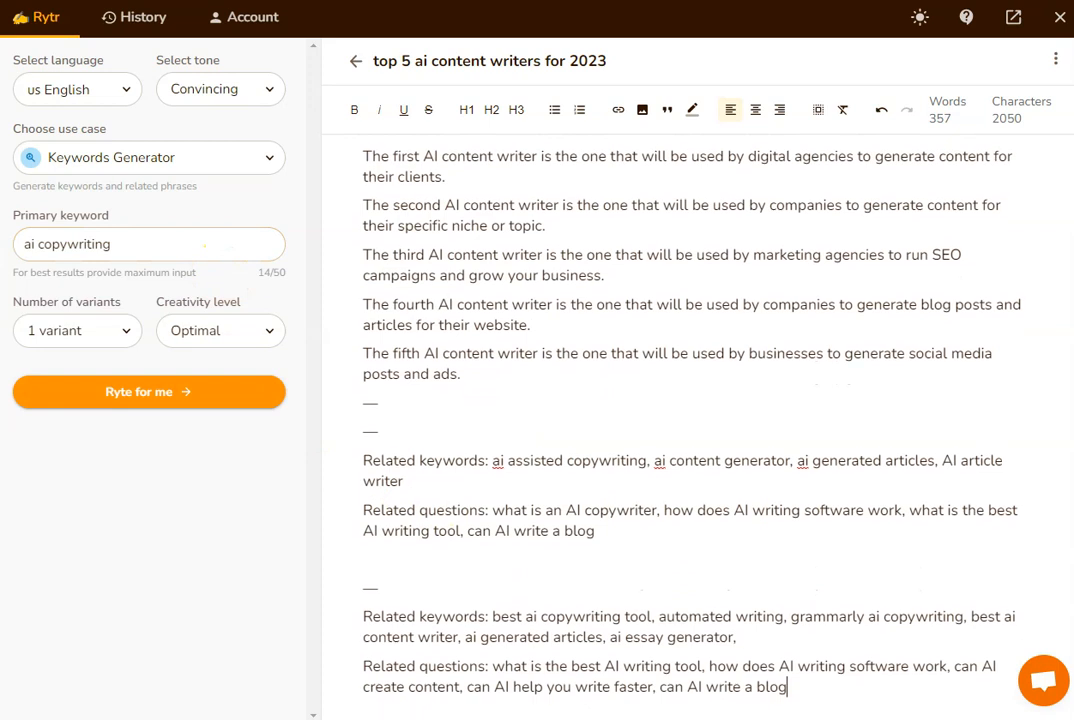
{"action": "scroll", "scroll_direction": "down", "scroll_amount": 3}
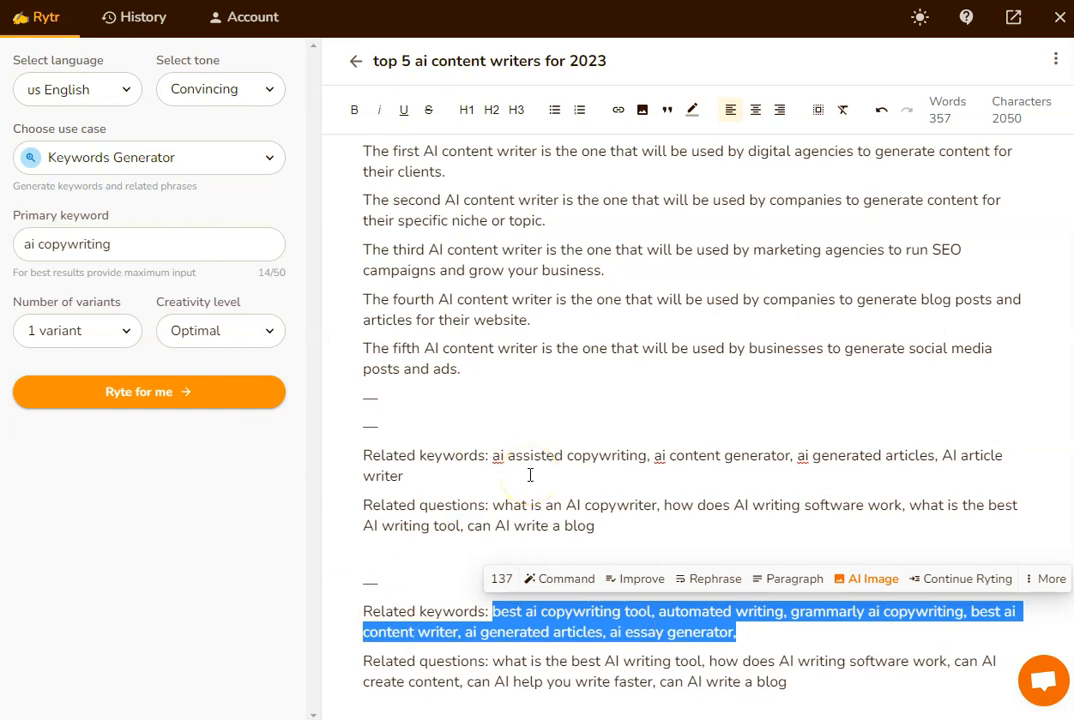
{"action": "left_click", "coordinate": [530, 480]}
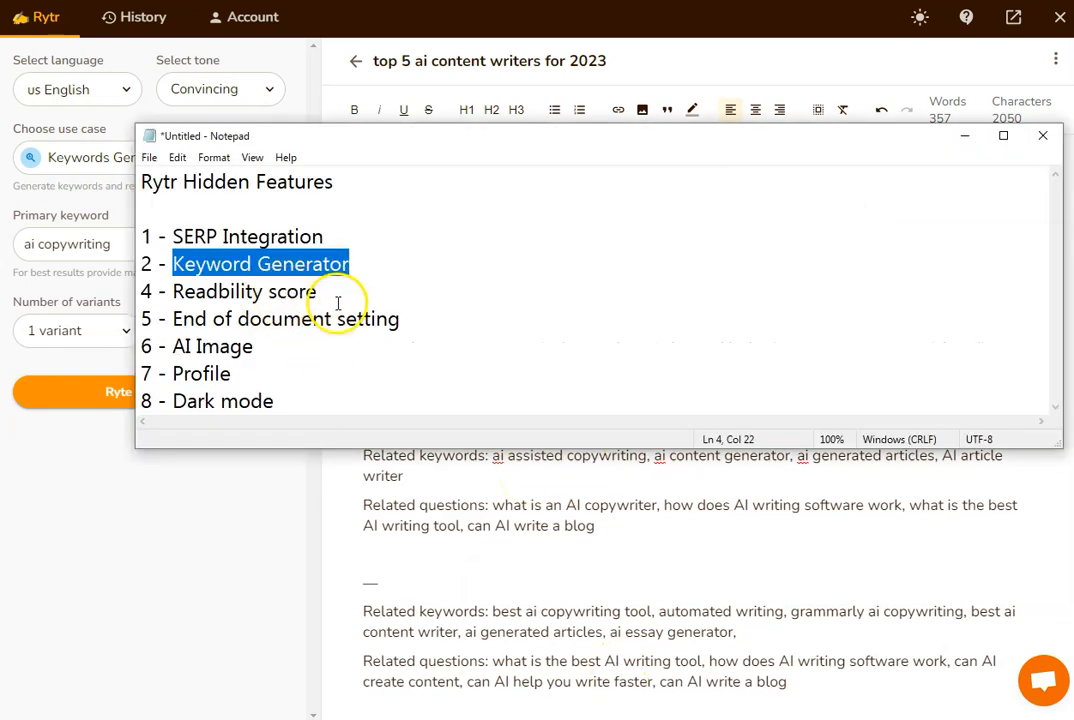
{"action": "left_click", "coordinate": [1042, 132]}
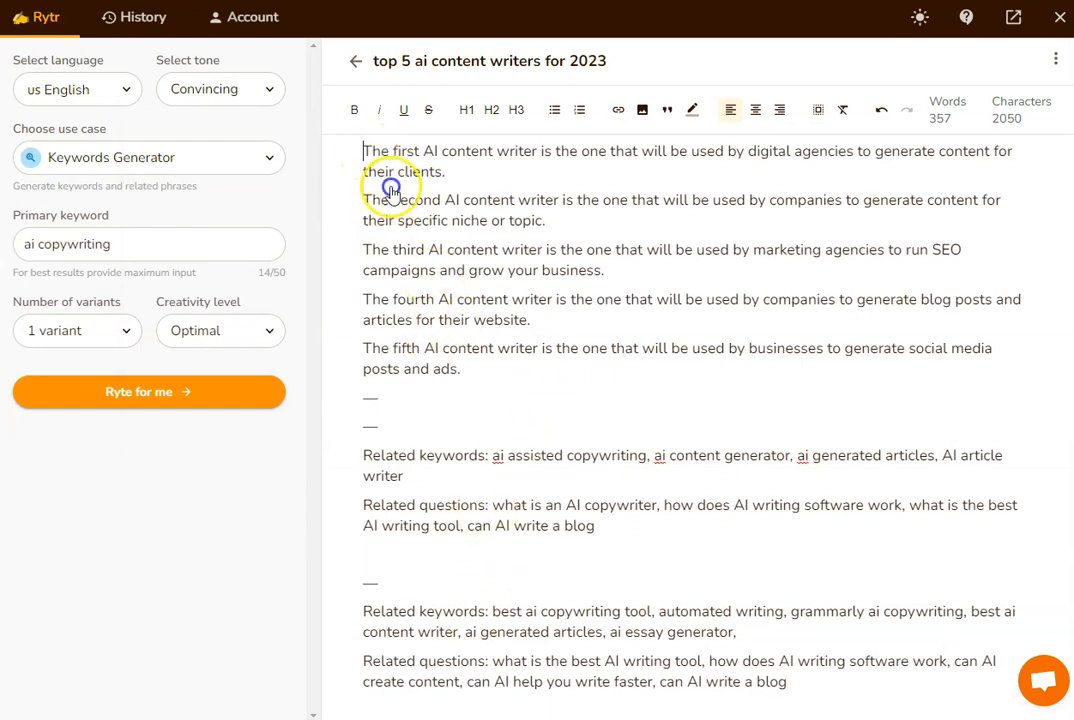
{"action": "left_click_drag", "start_coordinate": [364, 150], "coordinate": [460, 368]}
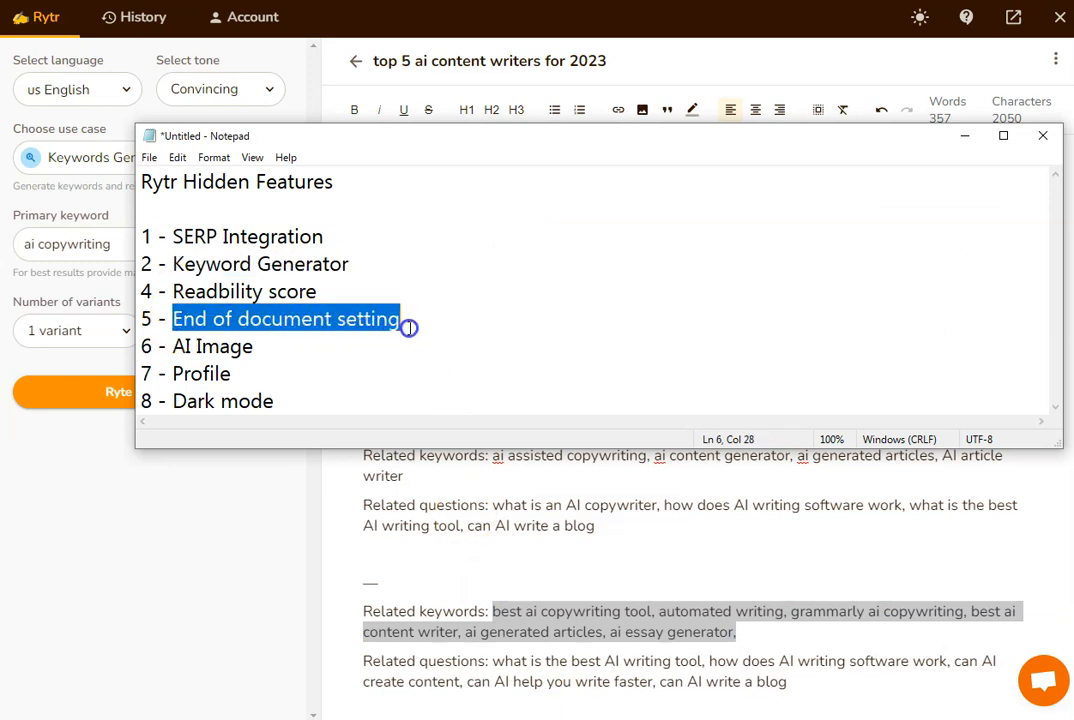
{"action": "left_click", "coordinate": [1044, 136]}
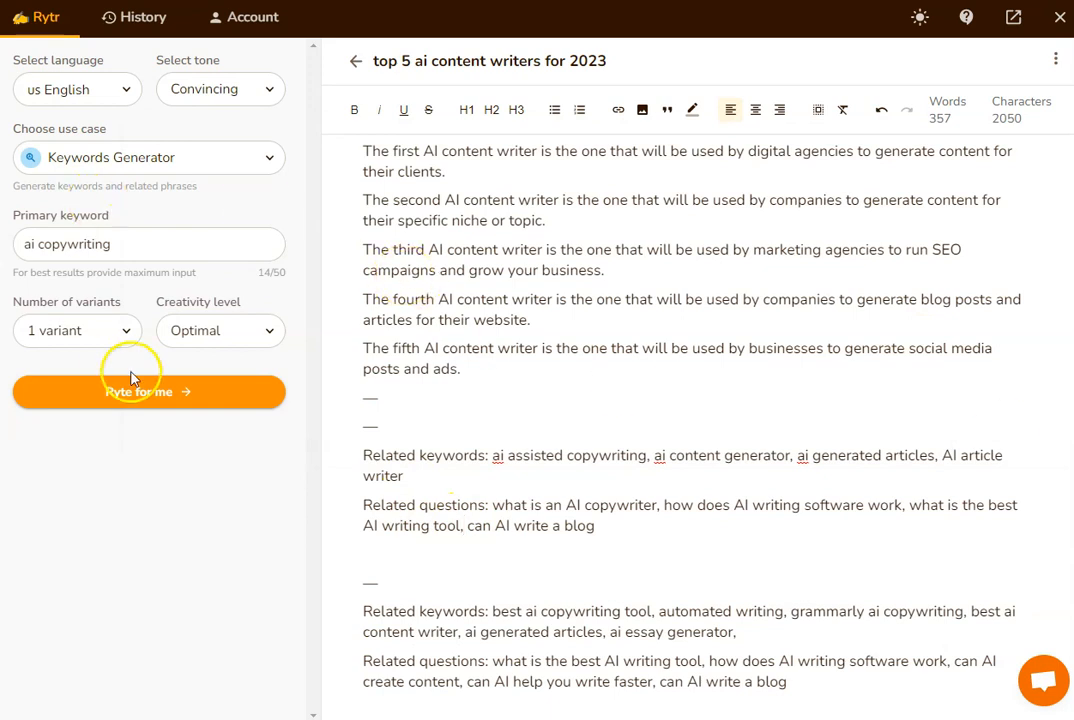
{"action": "mouse_move", "coordinate": [492, 244]}
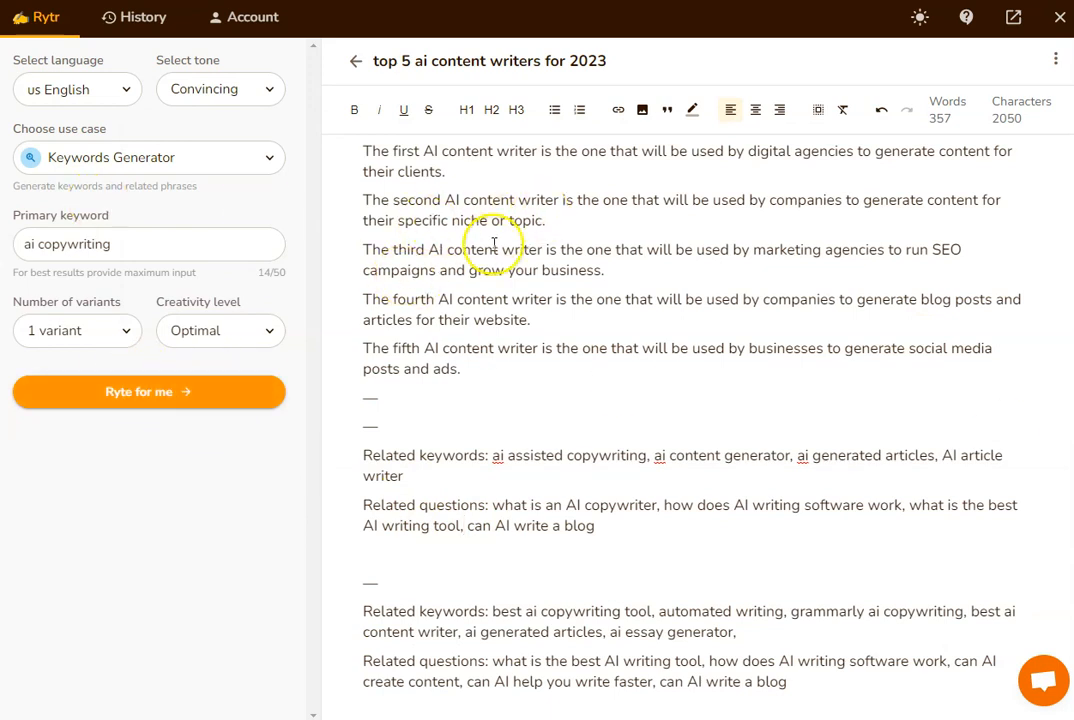
{"action": "mouse_move", "coordinate": [520, 462]}
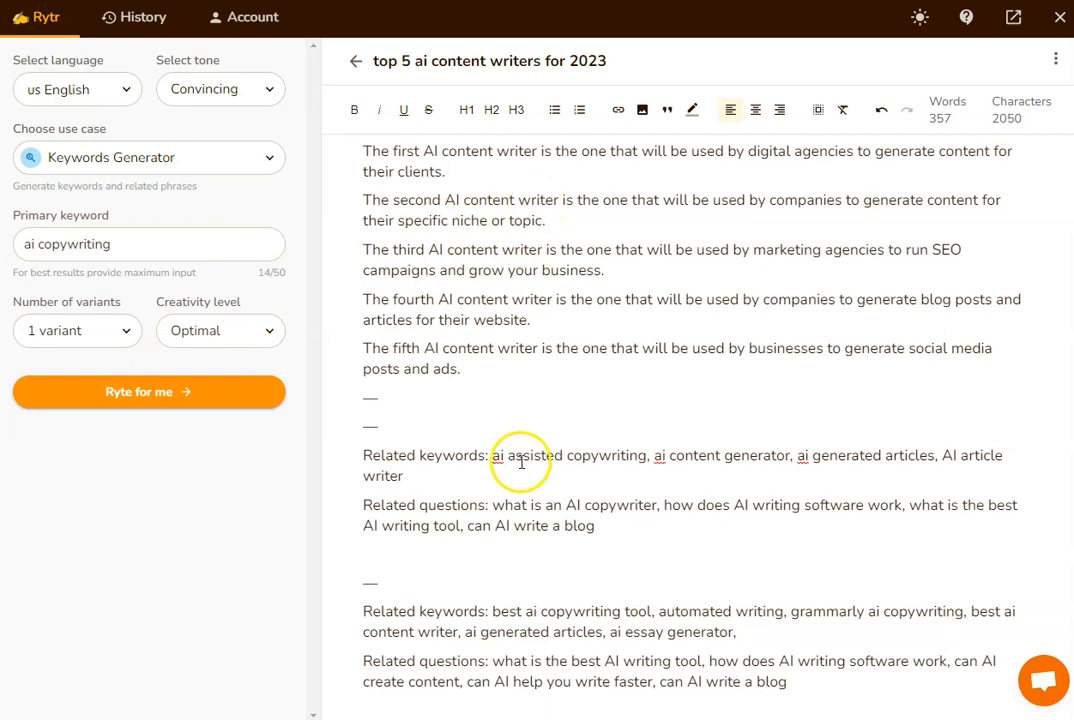
{"action": "mouse_move", "coordinate": [828, 684]}
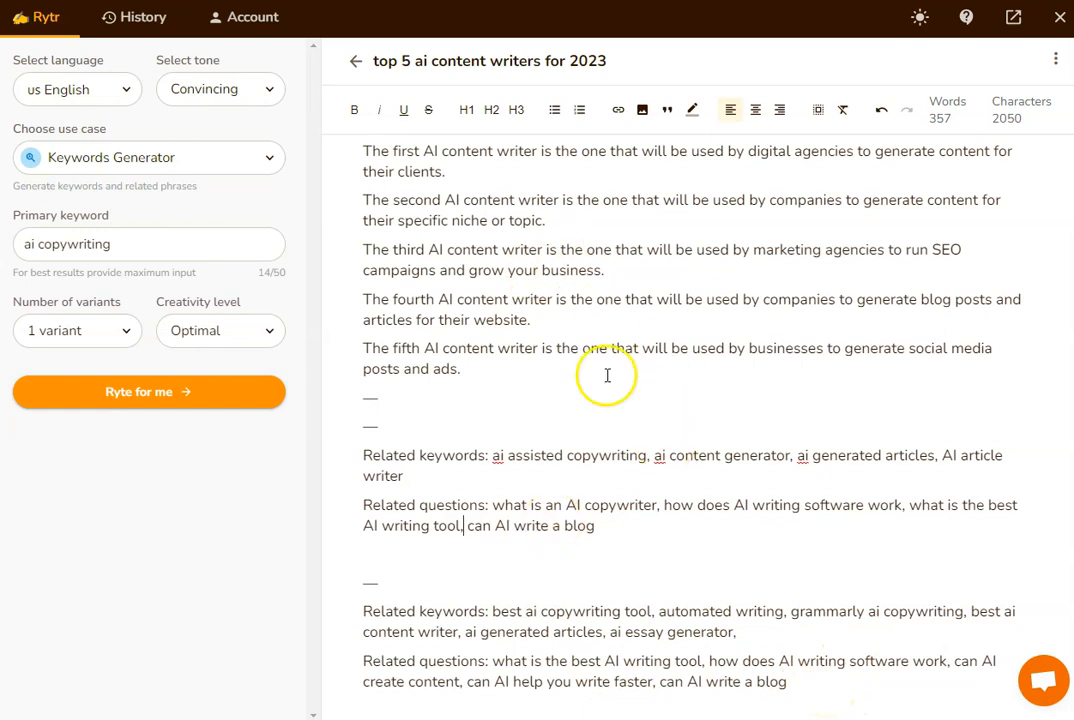
{"action": "mouse_move", "coordinate": [462, 270]}
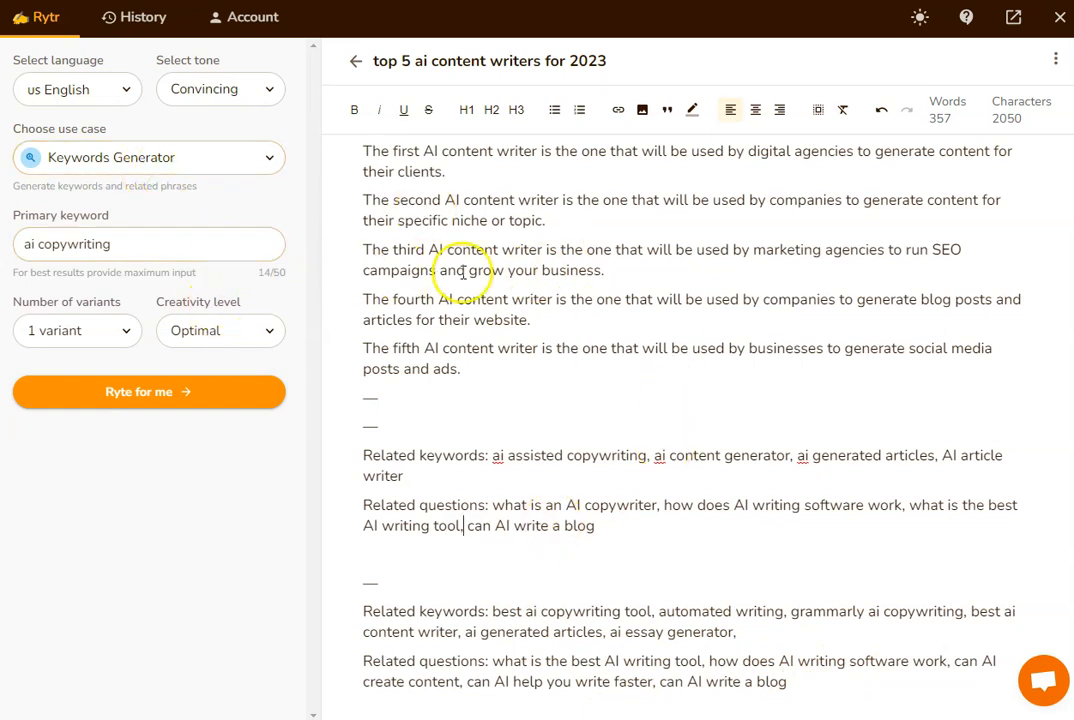
{"action": "mouse_move", "coordinate": [480, 176]}
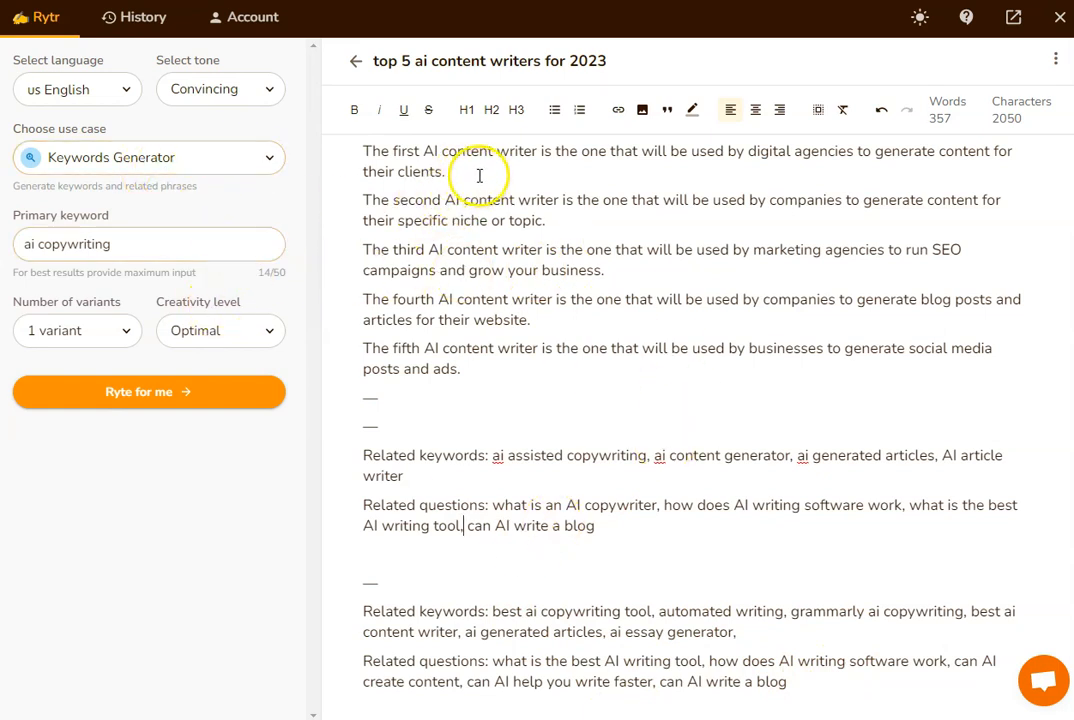
{"action": "mouse_move", "coordinate": [716, 540]}
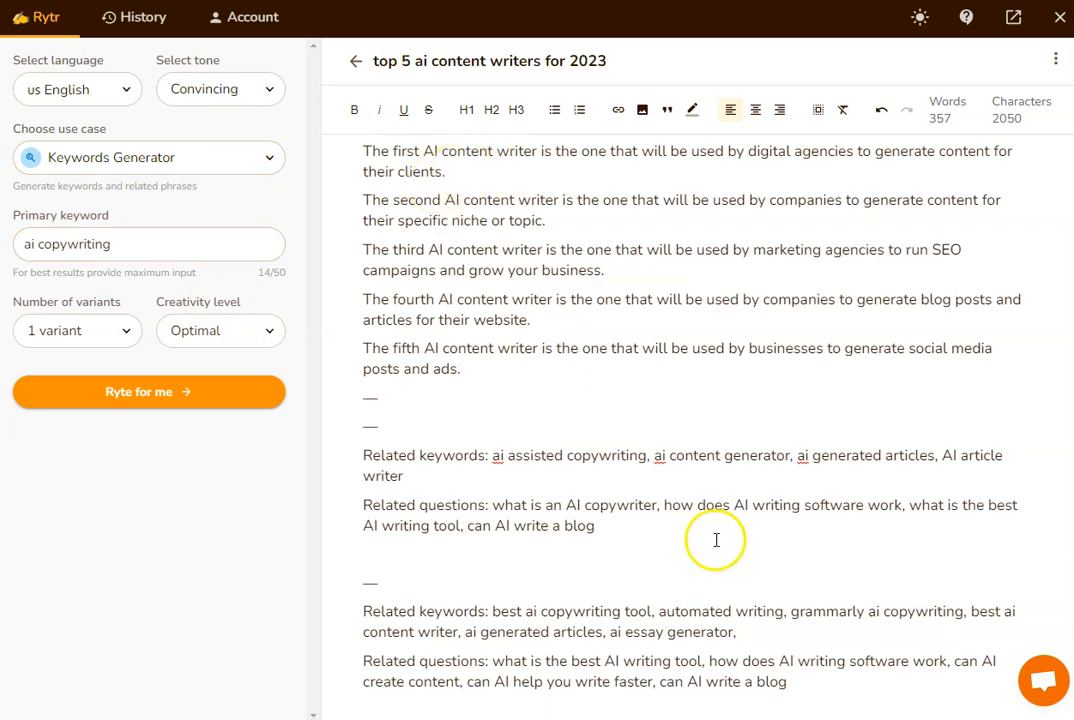
{"action": "mouse_move", "coordinate": [792, 690]}
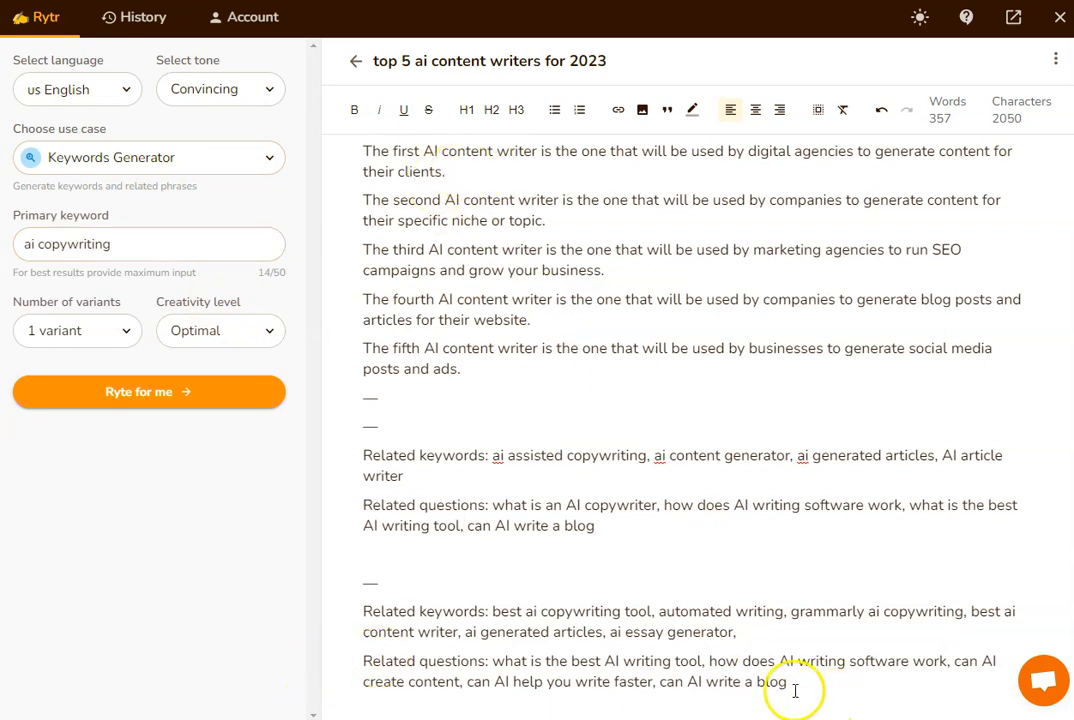
{"action": "mouse_move", "coordinate": [574, 232]}
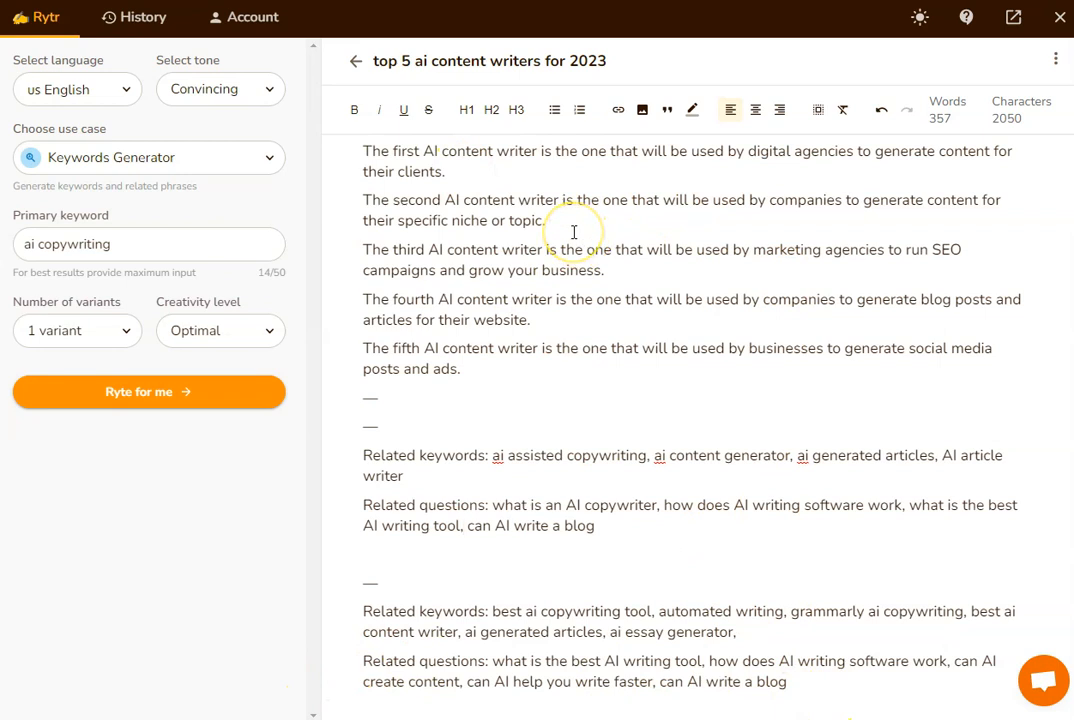
Show the Account Credits page with monthly usage on the Free plan
{"action": "left_click", "coordinate": [252, 16]}
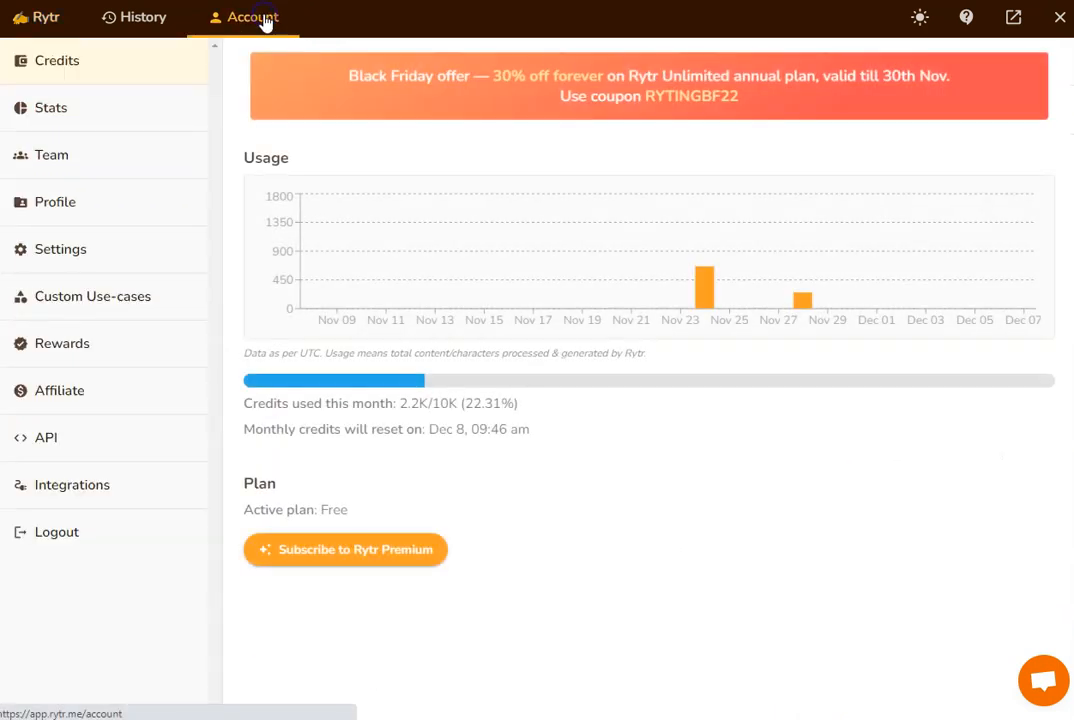
Set Append generated content to 'At position of cursor' in account settings
{"action": "left_click", "coordinate": [60, 248]}
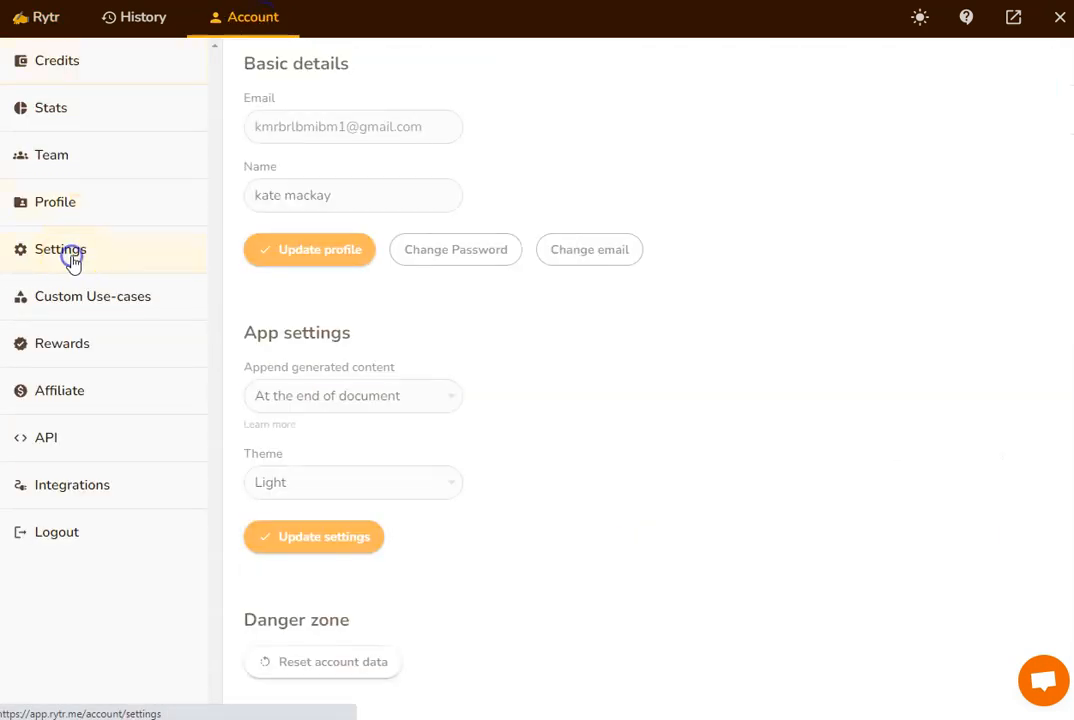
{"action": "left_click", "coordinate": [384, 396]}
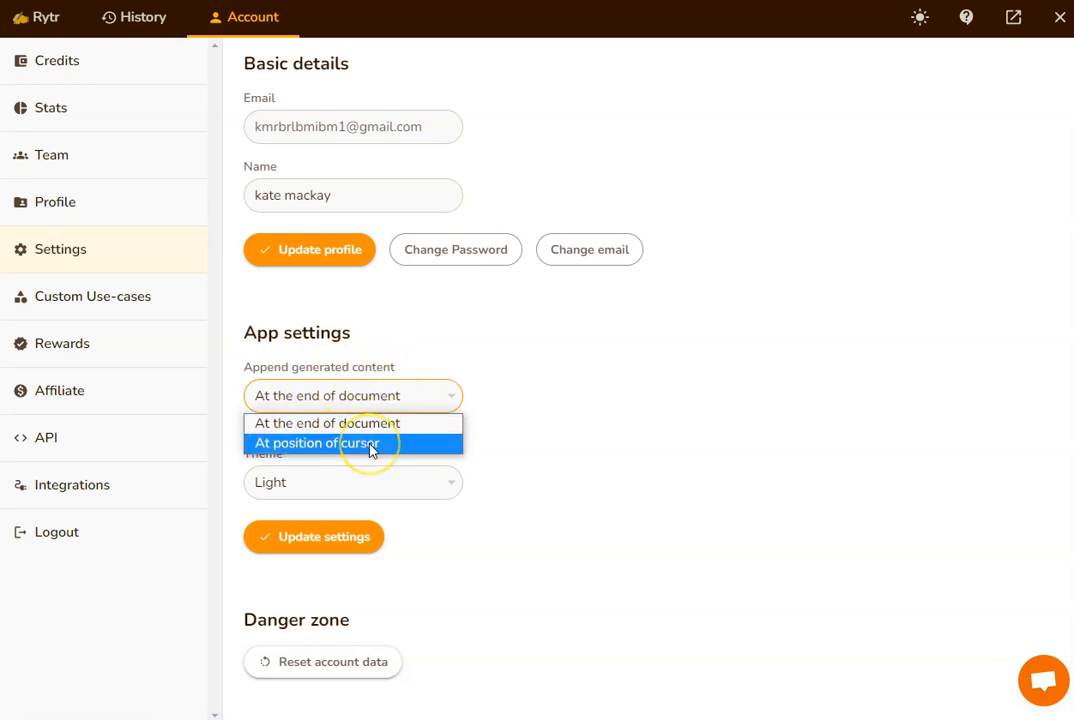
{"action": "left_click", "coordinate": [316, 444]}
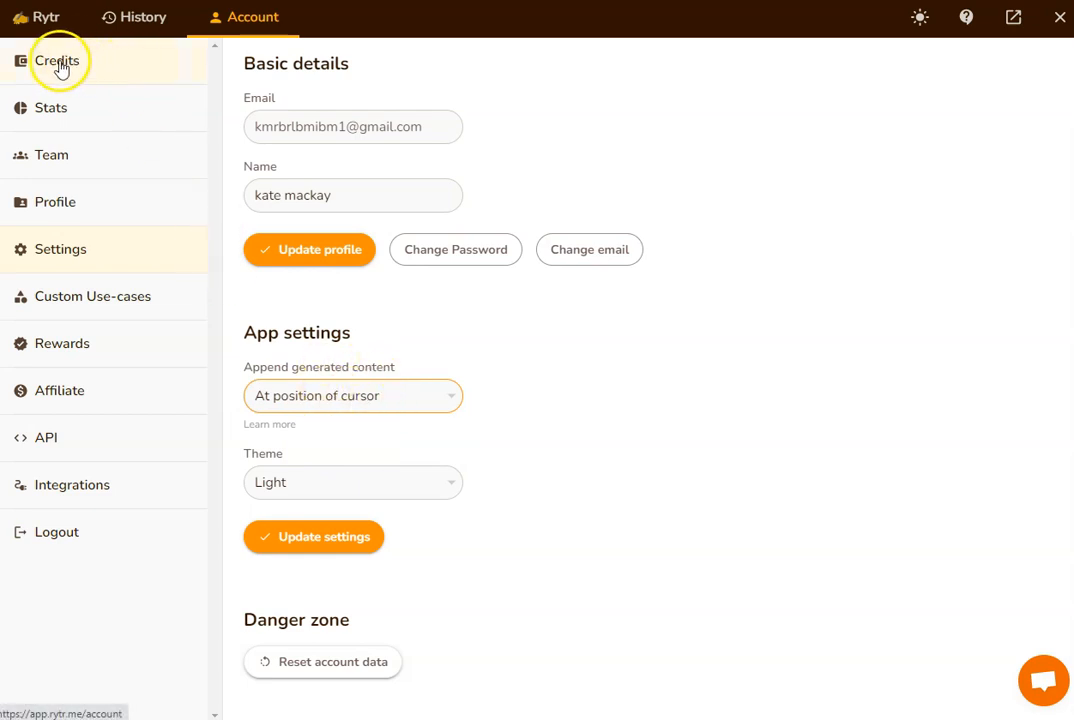
Return to the document editor via the Rytr tab
{"action": "left_click", "coordinate": [48, 16]}
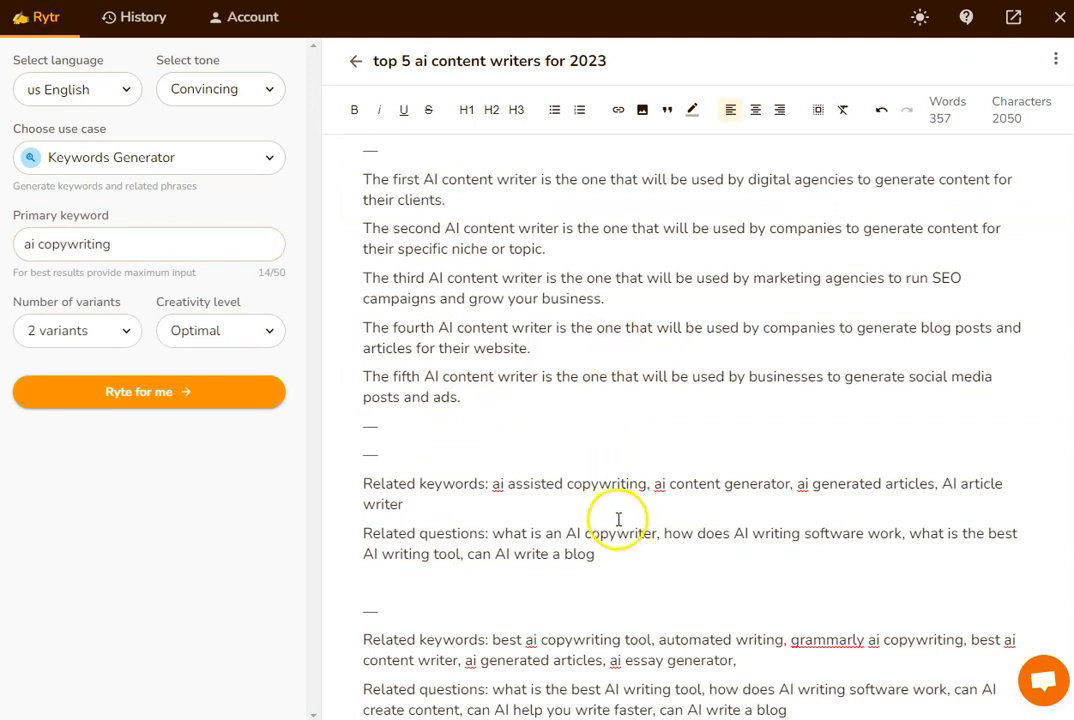
{"action": "mouse_move", "coordinate": [632, 568]}
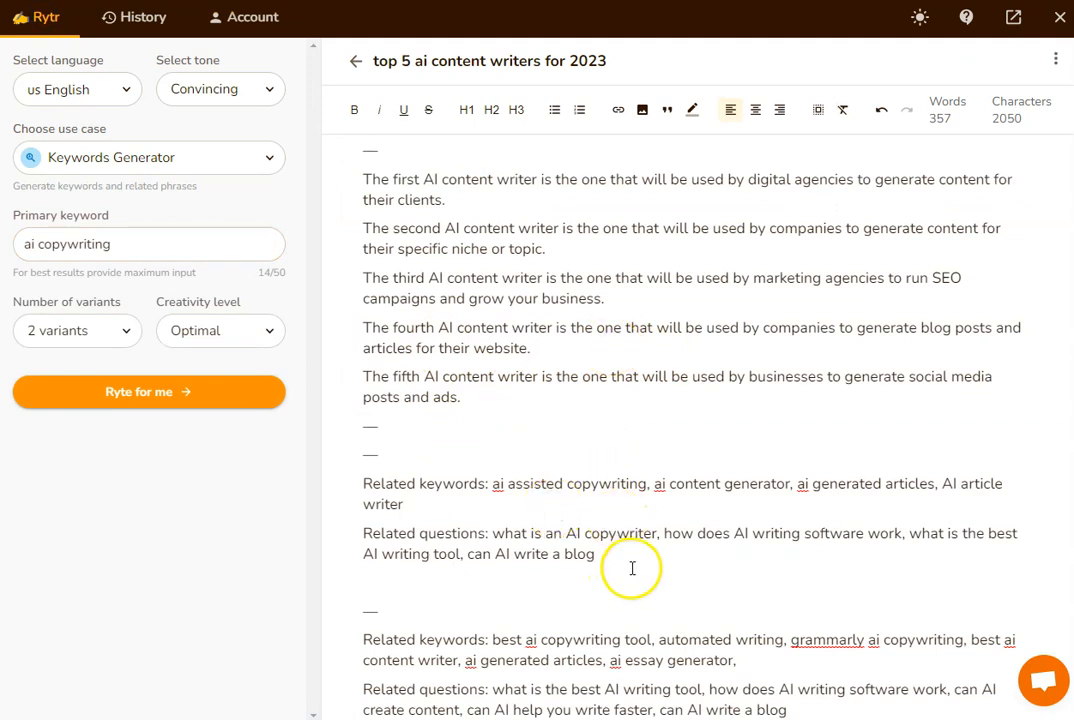
{"action": "mouse_move", "coordinate": [494, 404]}
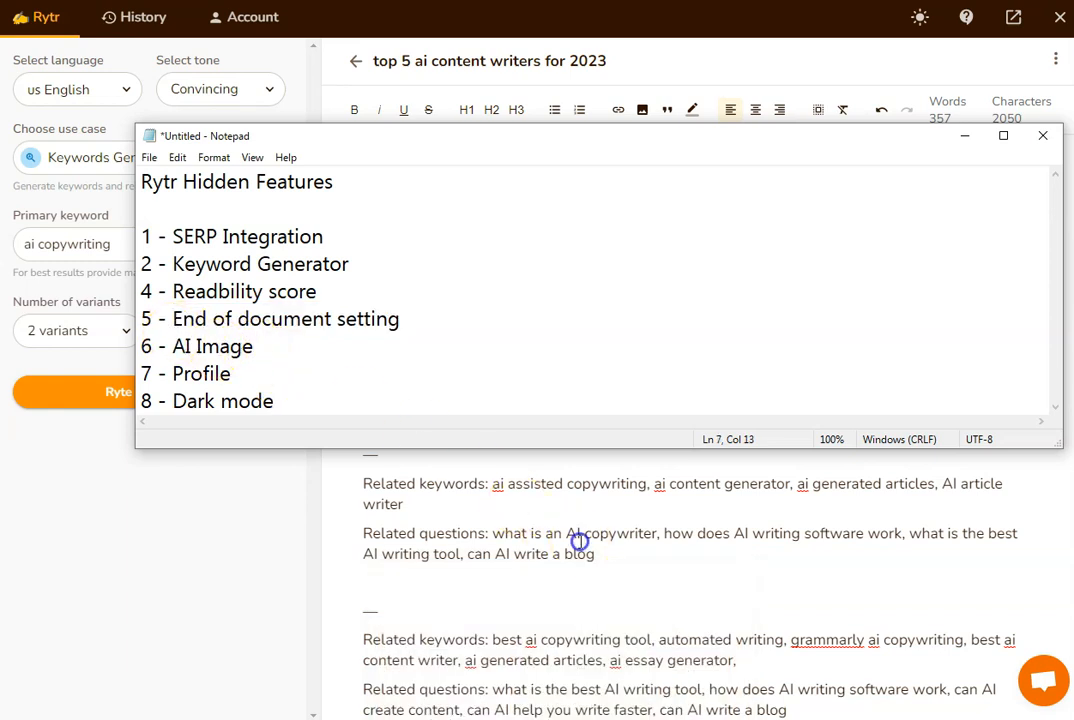
Add the prompt line 'a house on the beach at sunset' below the article for an AI image
{"action": "left_click", "coordinate": [1042, 132]}
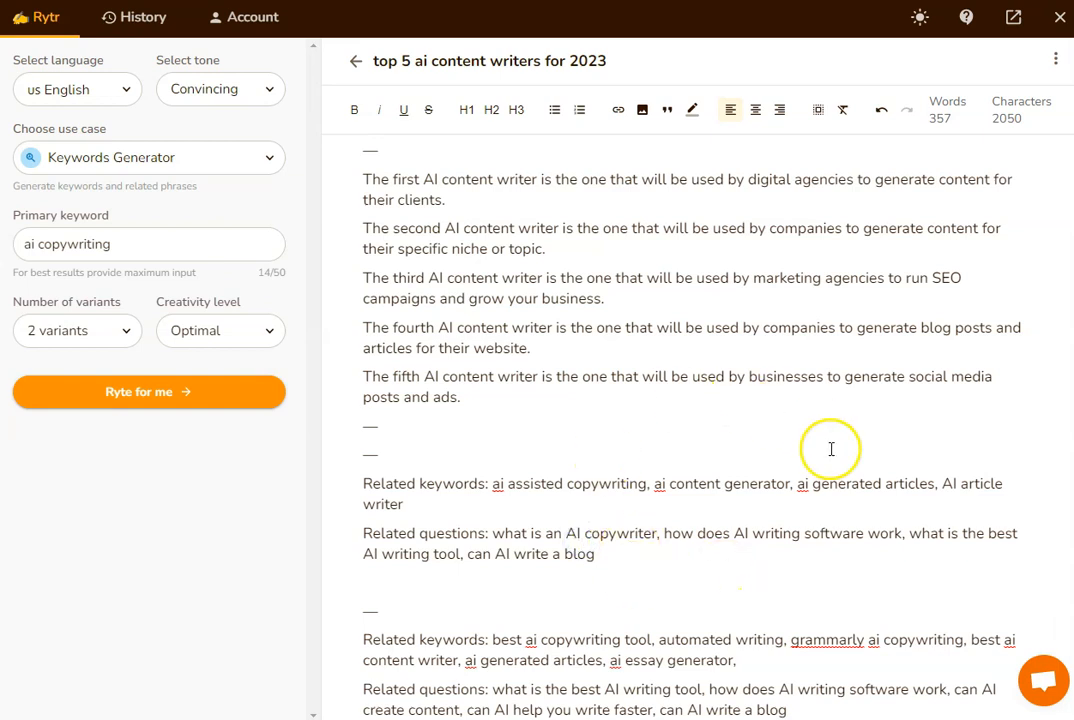
{"action": "scroll", "scroll_direction": "down", "scroll_amount": 3}
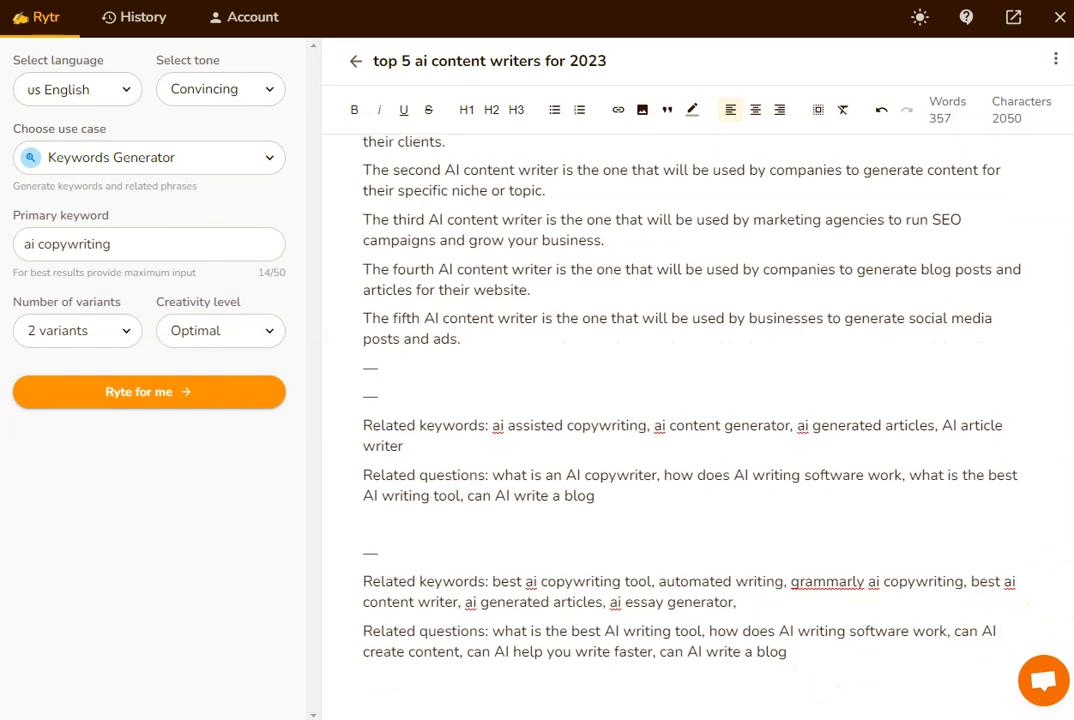
{"action": "type", "text": "a house on the be"}
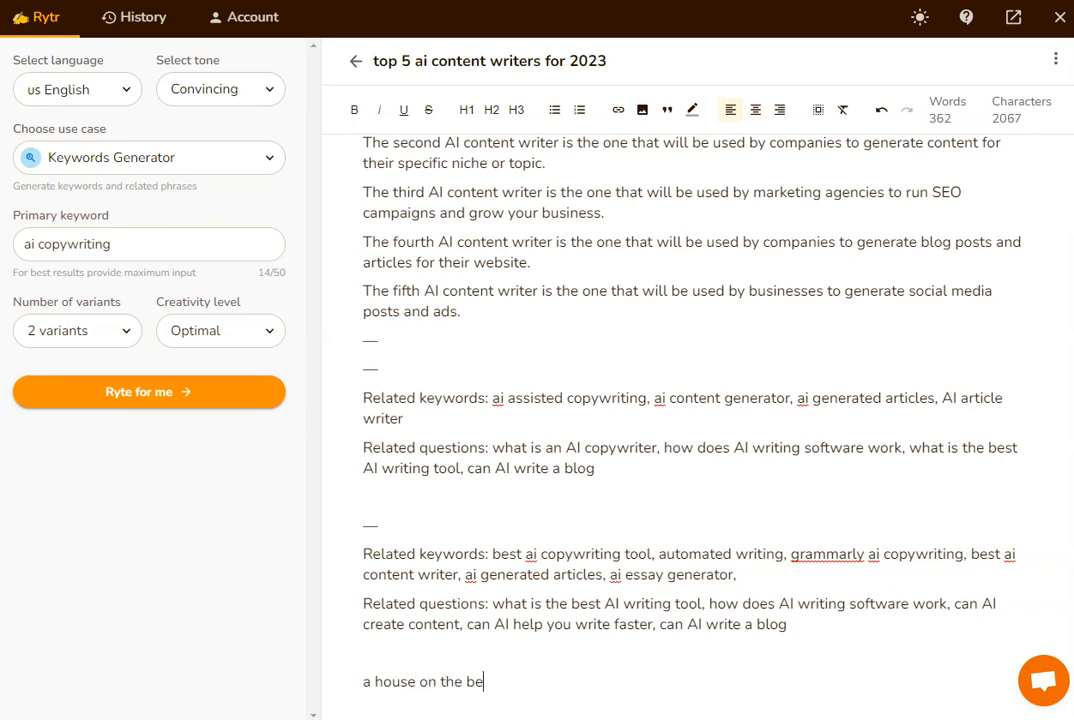
{"action": "type", "text": "ach at sun"}
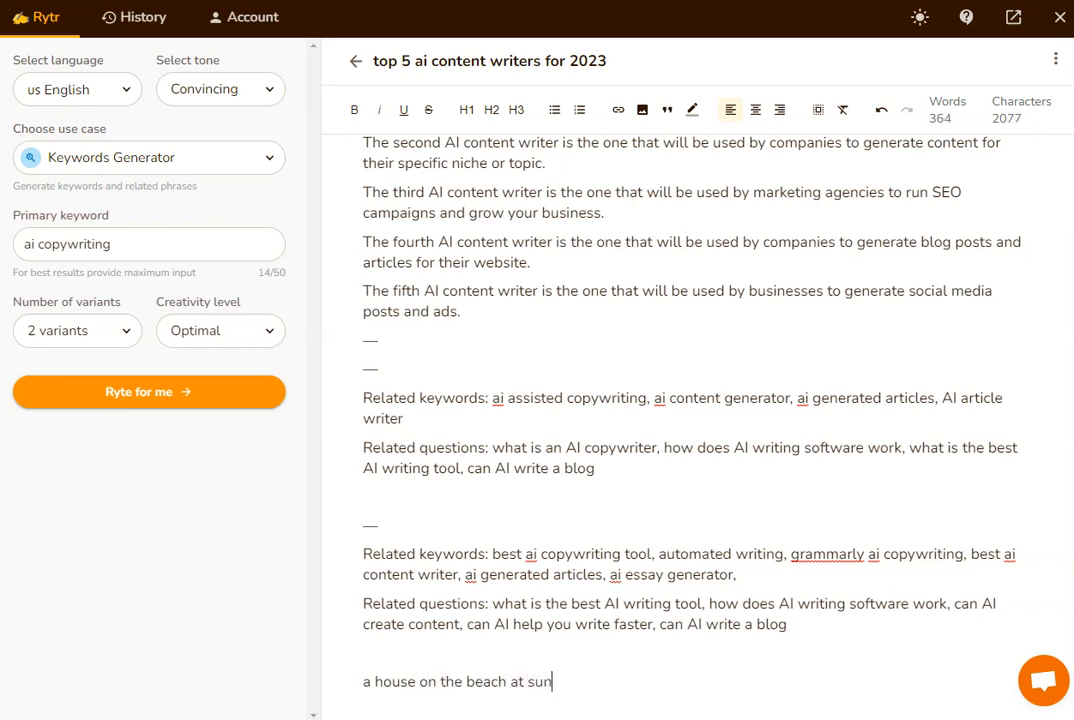
{"action": "type", "text": "set"}
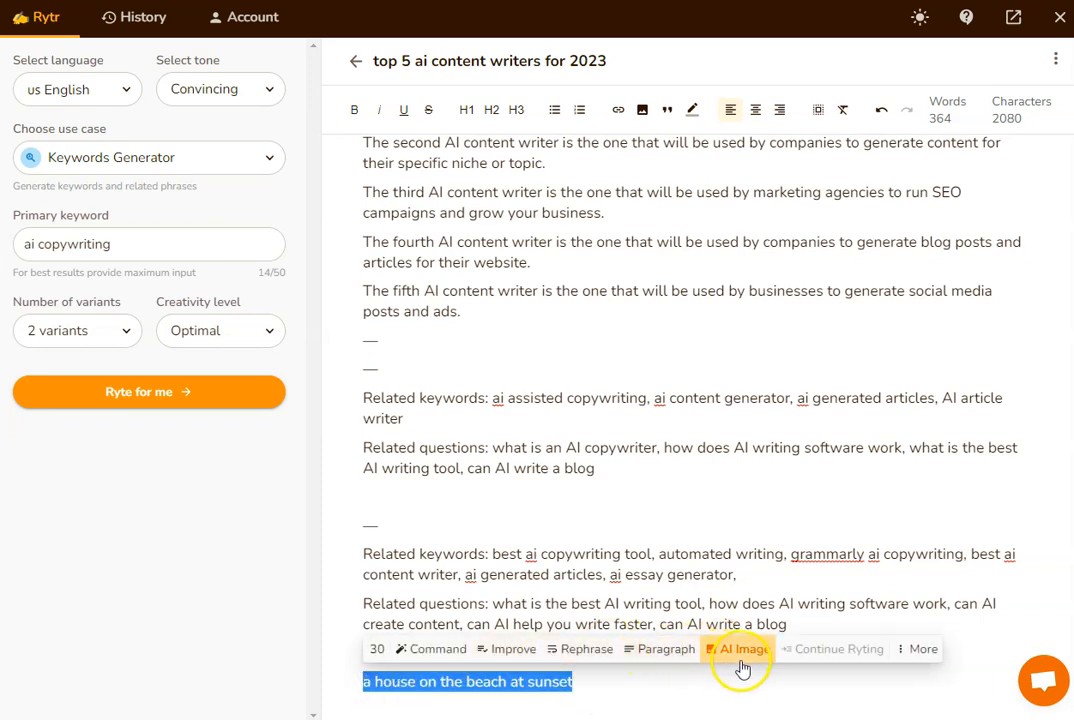
{"action": "mouse_move", "coordinate": [750, 668]}
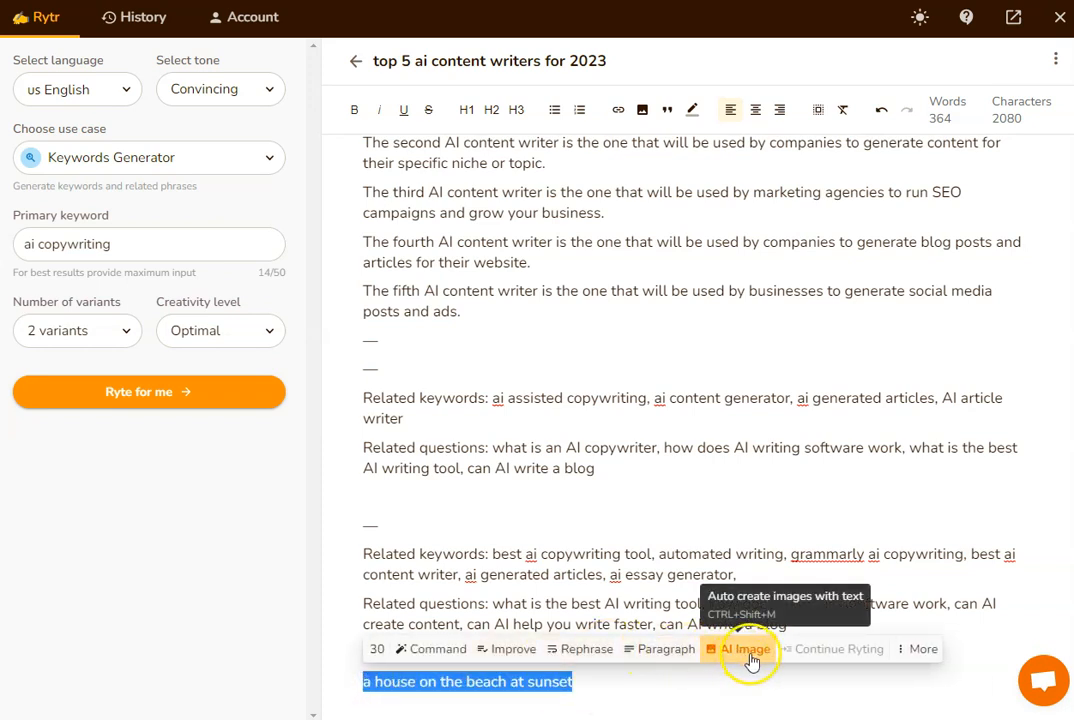
{"action": "mouse_move", "coordinate": [752, 660]}
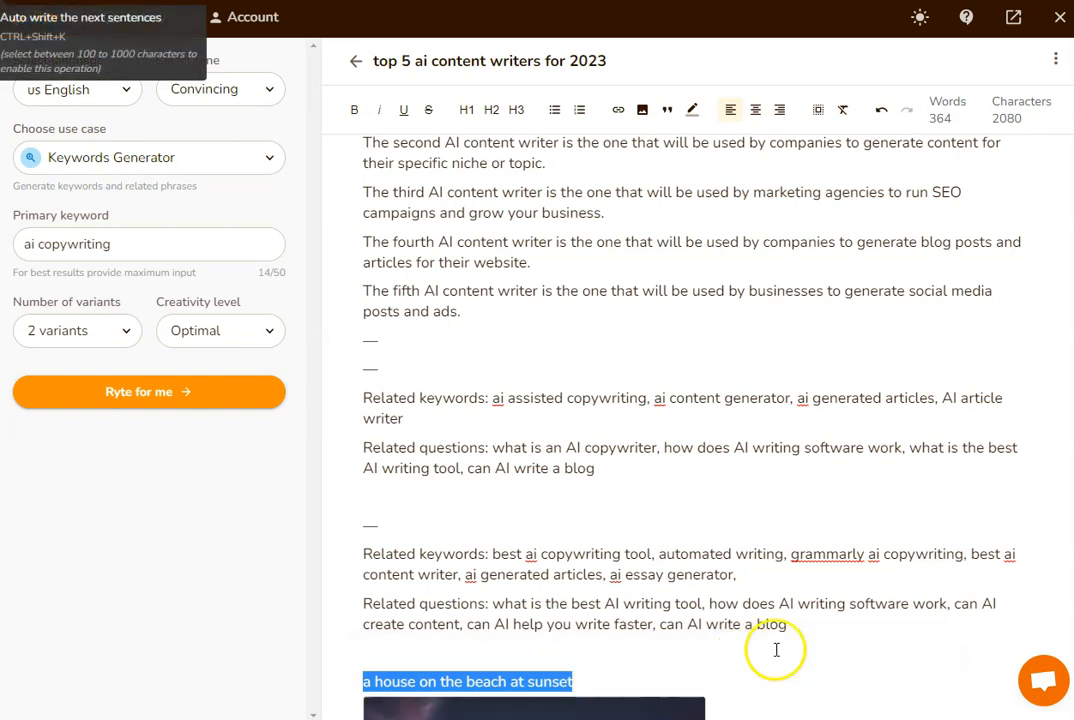
{"action": "scroll", "scroll_direction": "down", "scroll_amount": 3}
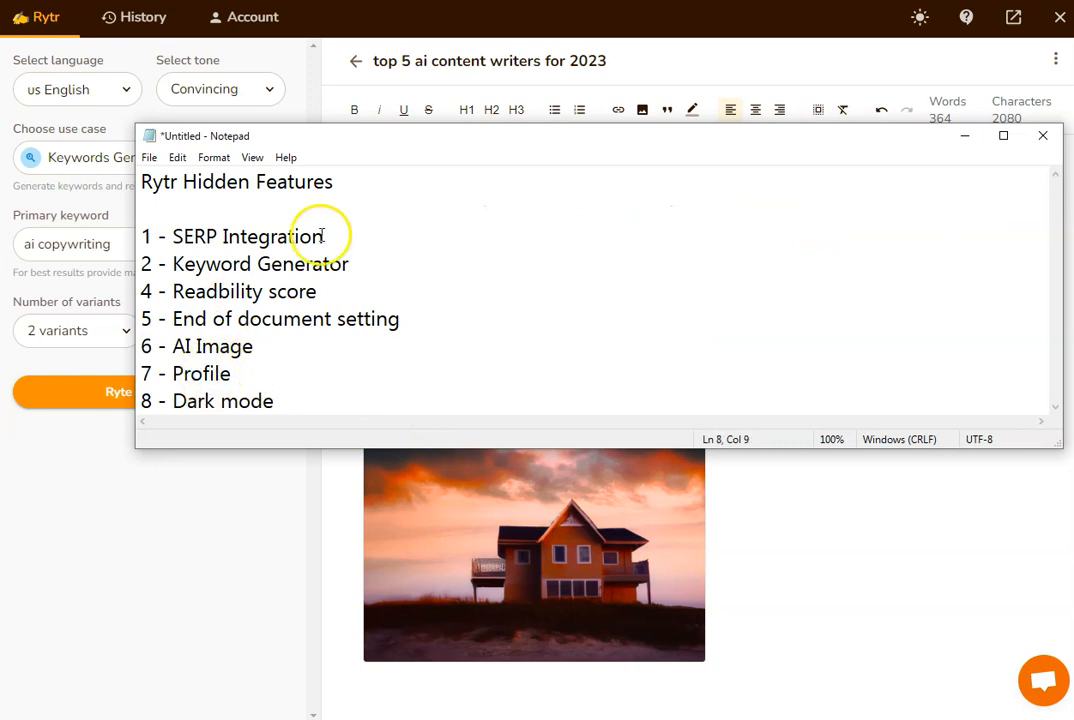
View premium plans, then the Ryting profile page, opening and cancelling the create-profile form
{"action": "left_click", "coordinate": [244, 16]}
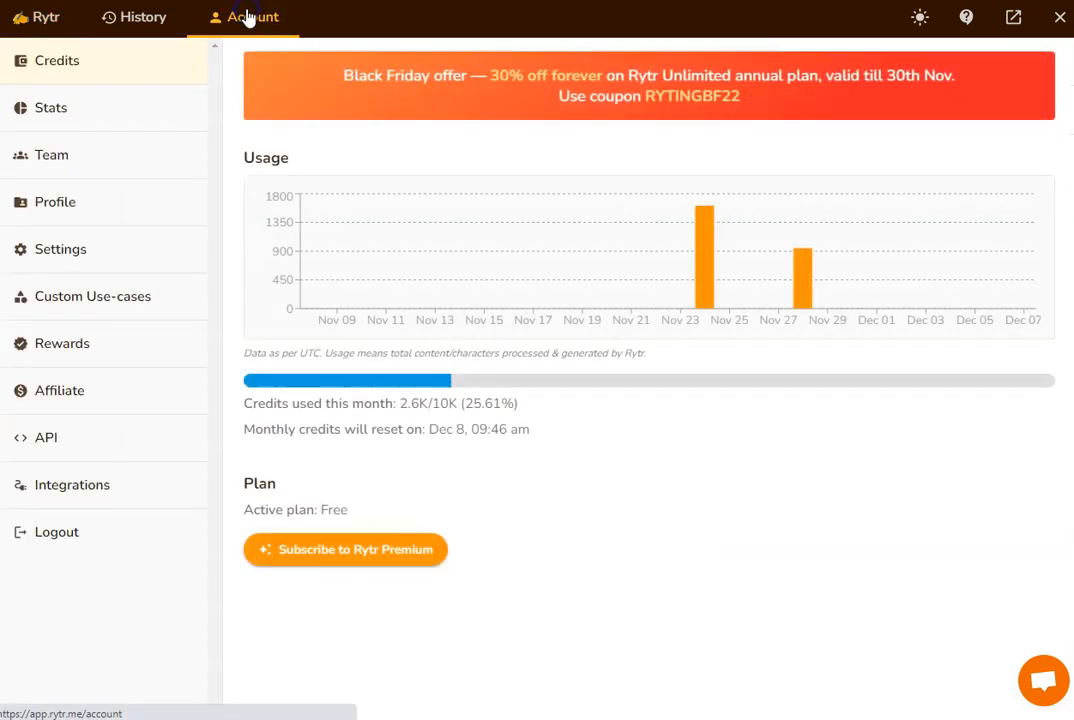
{"action": "left_click", "coordinate": [344, 548]}
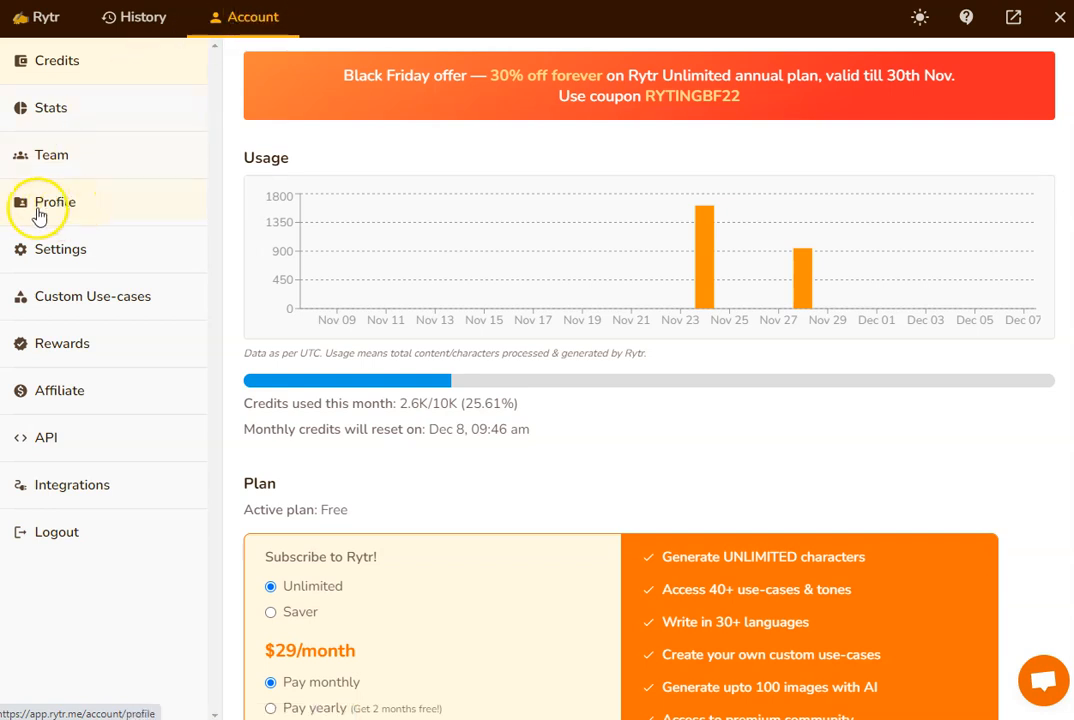
{"action": "left_click", "coordinate": [56, 202]}
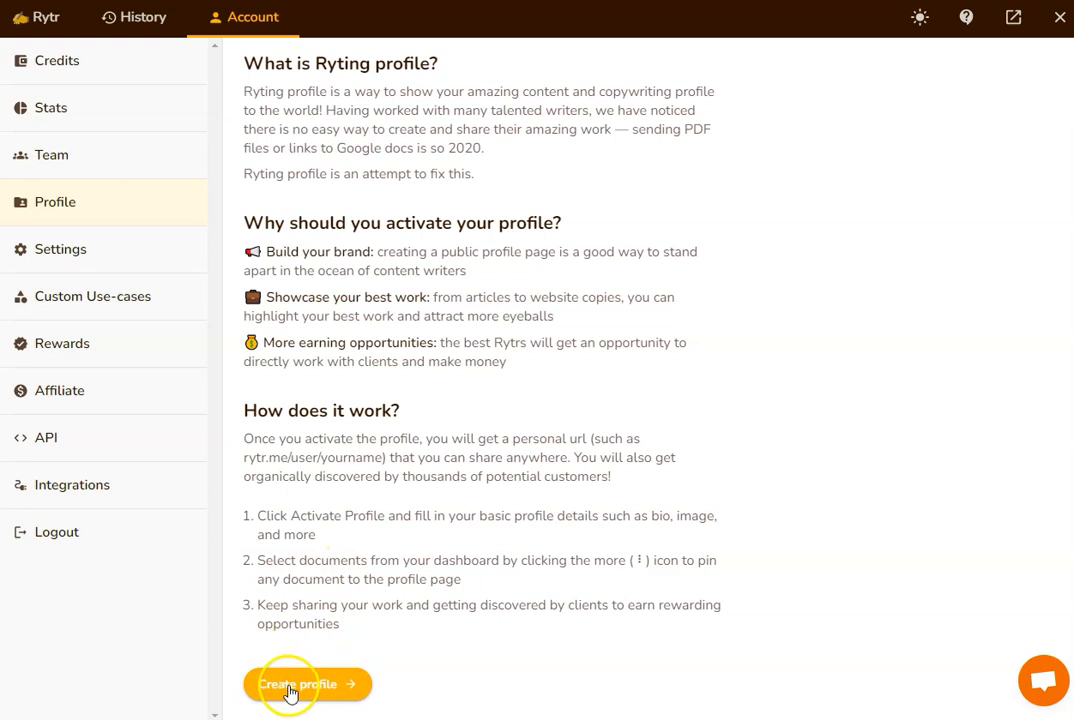
{"action": "left_click", "coordinate": [308, 684]}
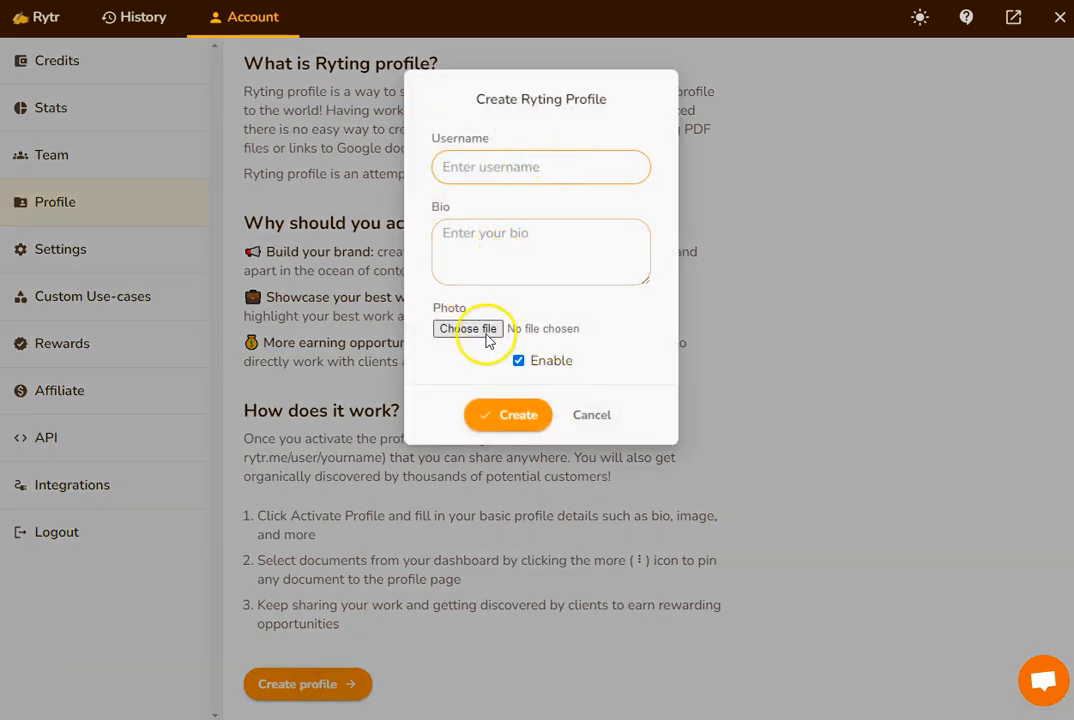
{"action": "mouse_move", "coordinate": [504, 486]}
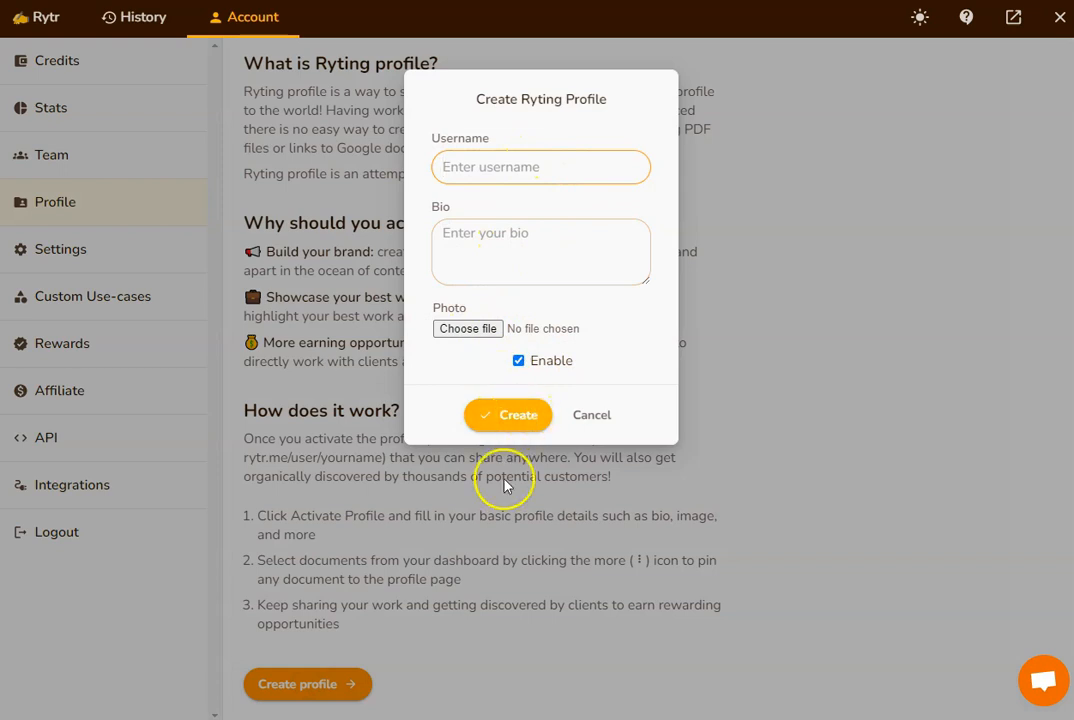
{"action": "left_click", "coordinate": [592, 414]}
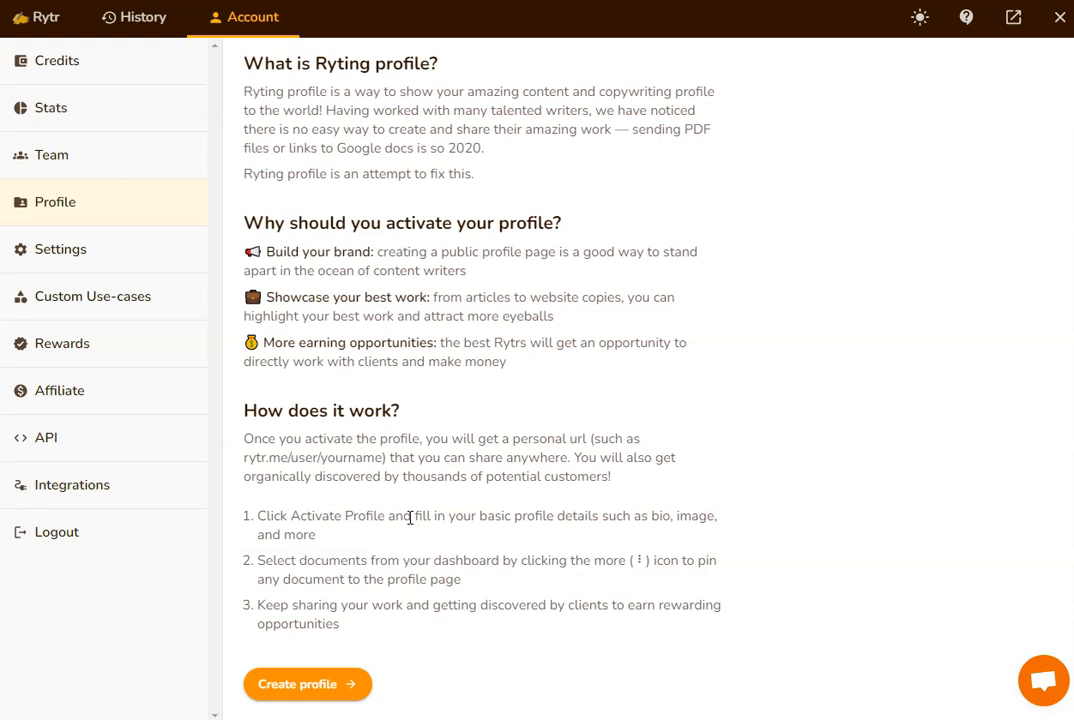
{"action": "mouse_move", "coordinate": [44, 24]}
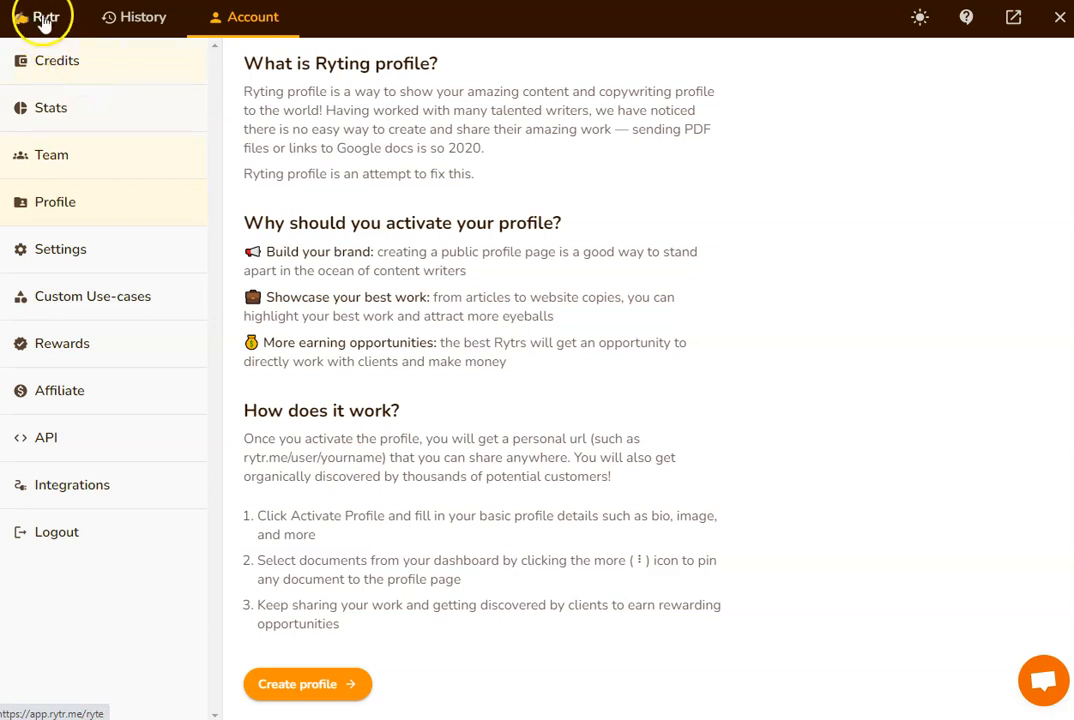
View a saved document's three-dot menu with Pin to profile, leaving it unused
{"action": "left_click", "coordinate": [44, 16]}
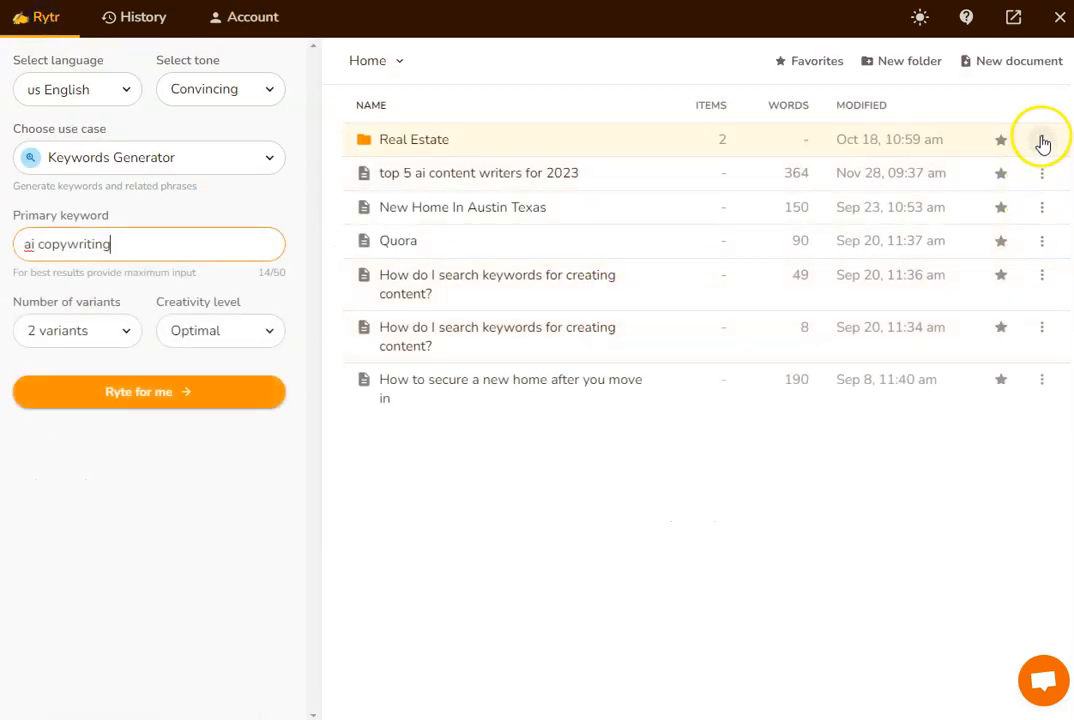
{"action": "left_click", "coordinate": [1040, 140]}
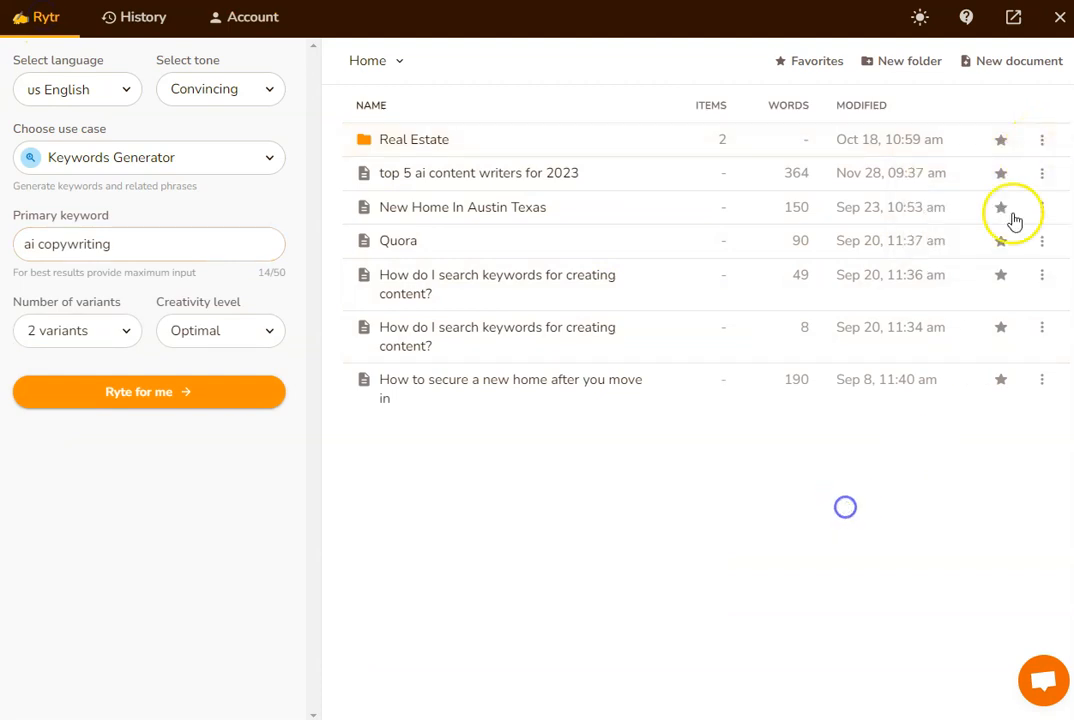
{"action": "left_click", "coordinate": [1044, 206]}
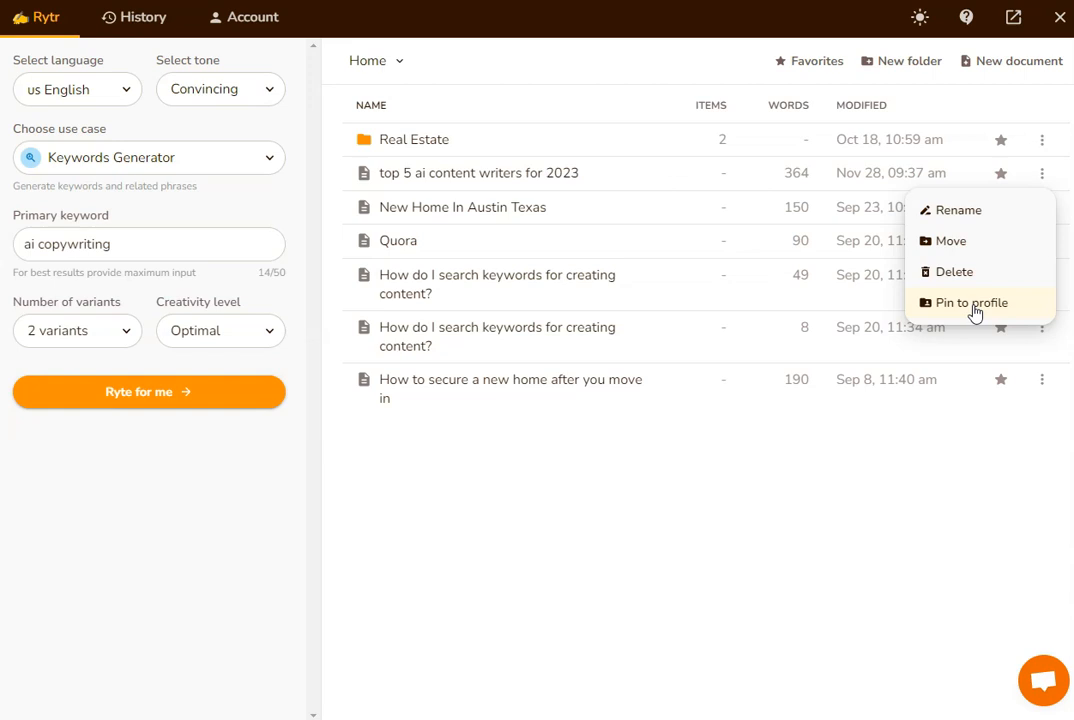
{"action": "mouse_move", "coordinate": [630, 456]}
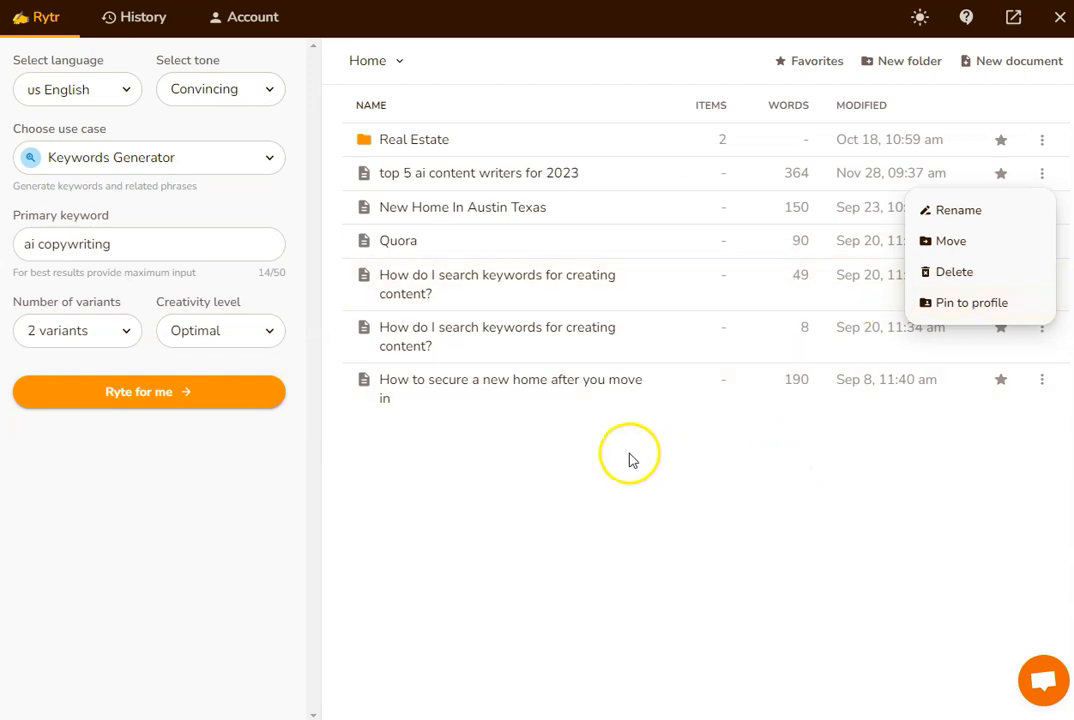
{"action": "left_click", "coordinate": [632, 456]}
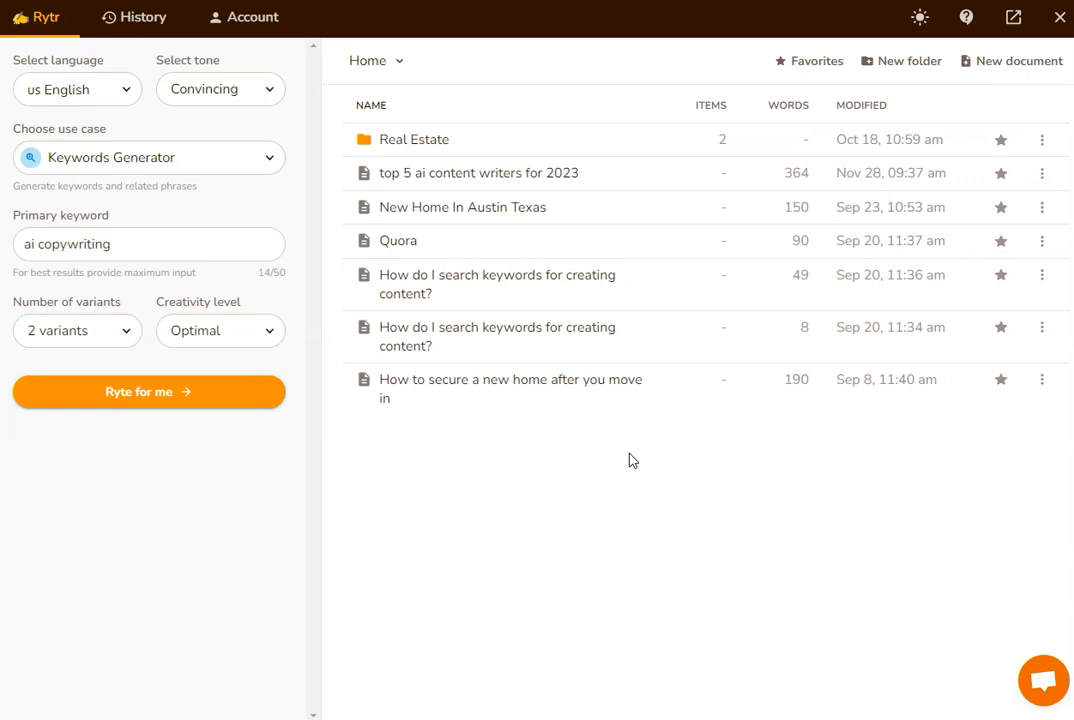
{"action": "left_click", "coordinate": [1042, 276]}
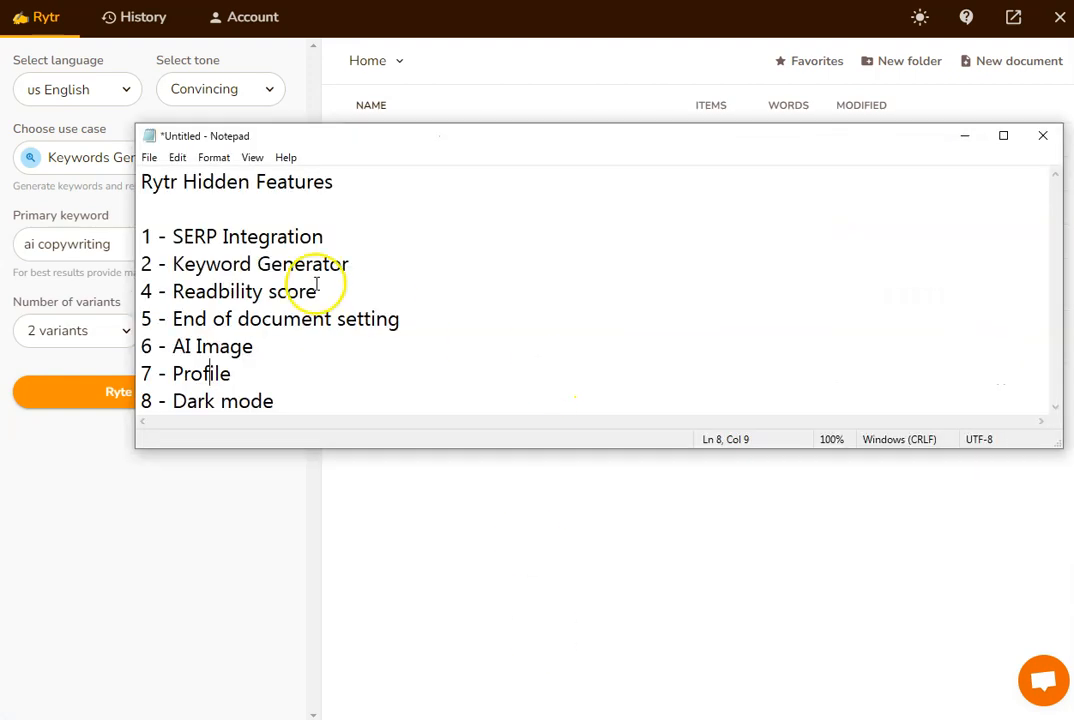
{"action": "mouse_move", "coordinate": [308, 396]}
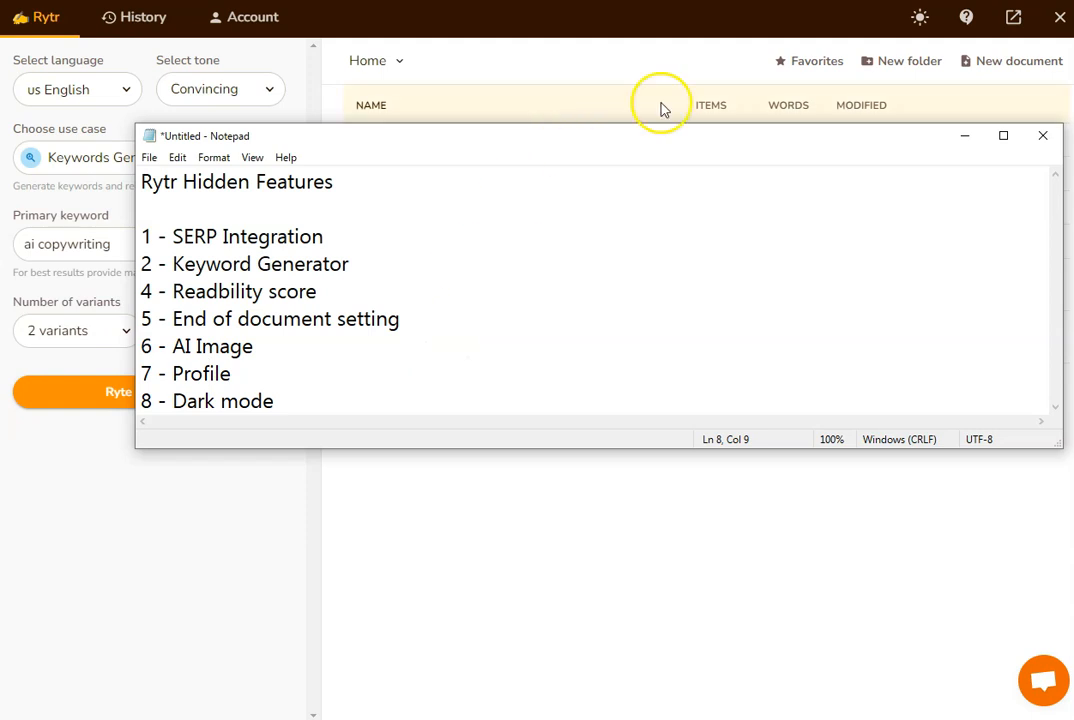
Toggle dark mode with the sun icon in the top bar
{"action": "left_click", "coordinate": [1044, 136]}
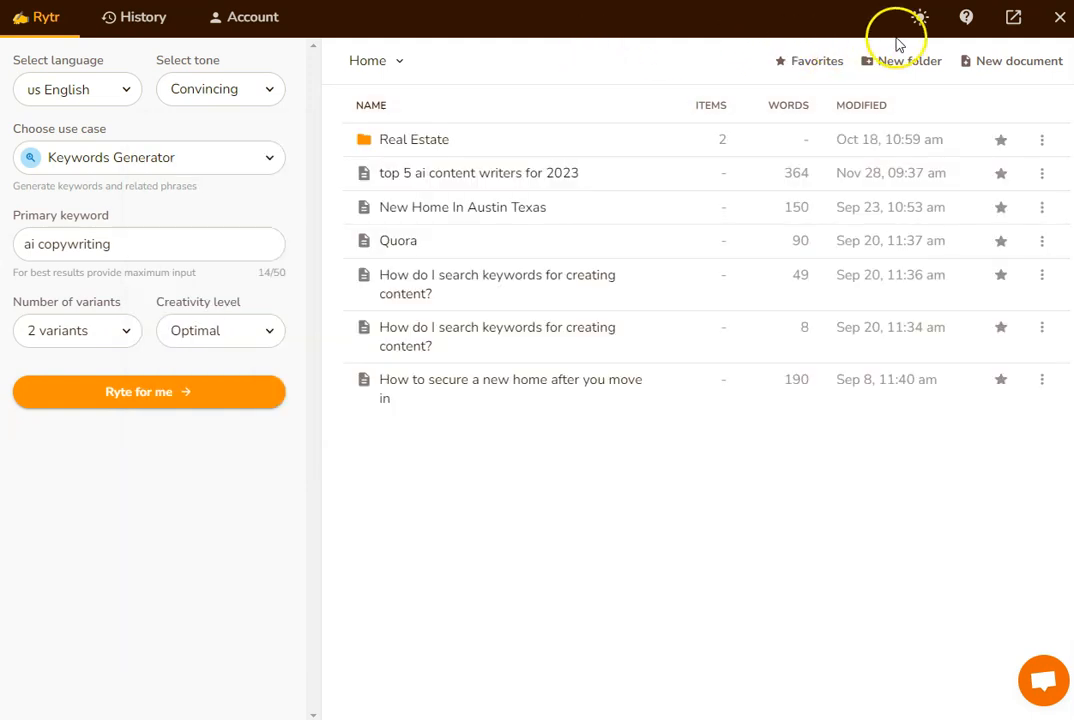
{"action": "mouse_move", "coordinate": [920, 16]}
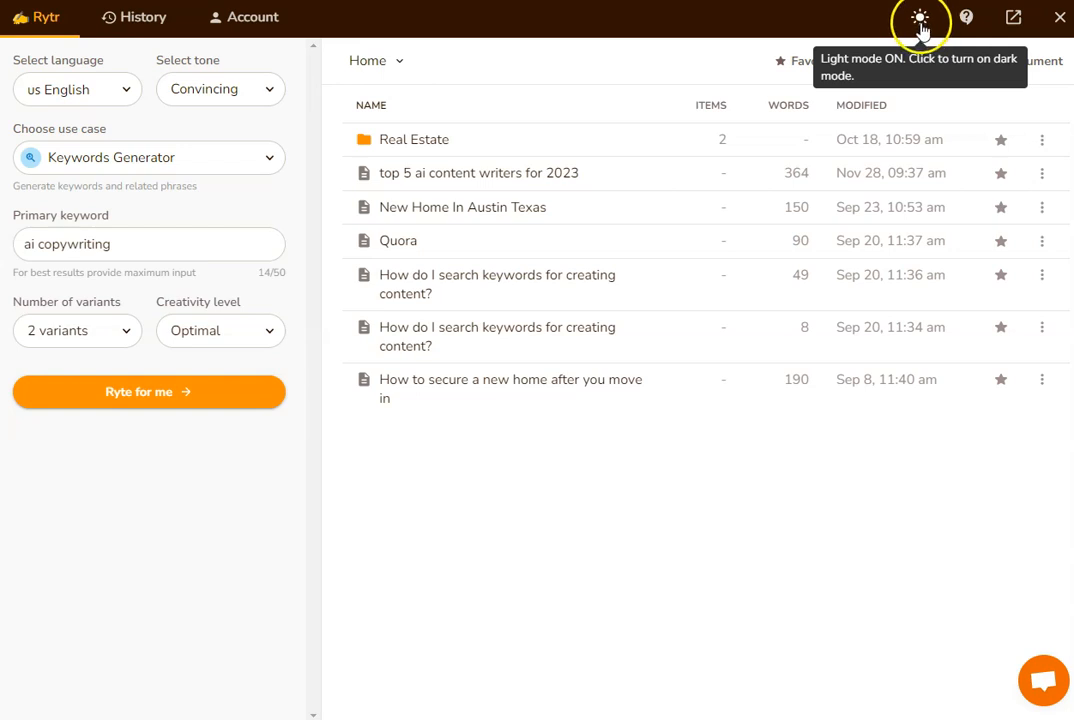
{"action": "left_click", "coordinate": [920, 18]}
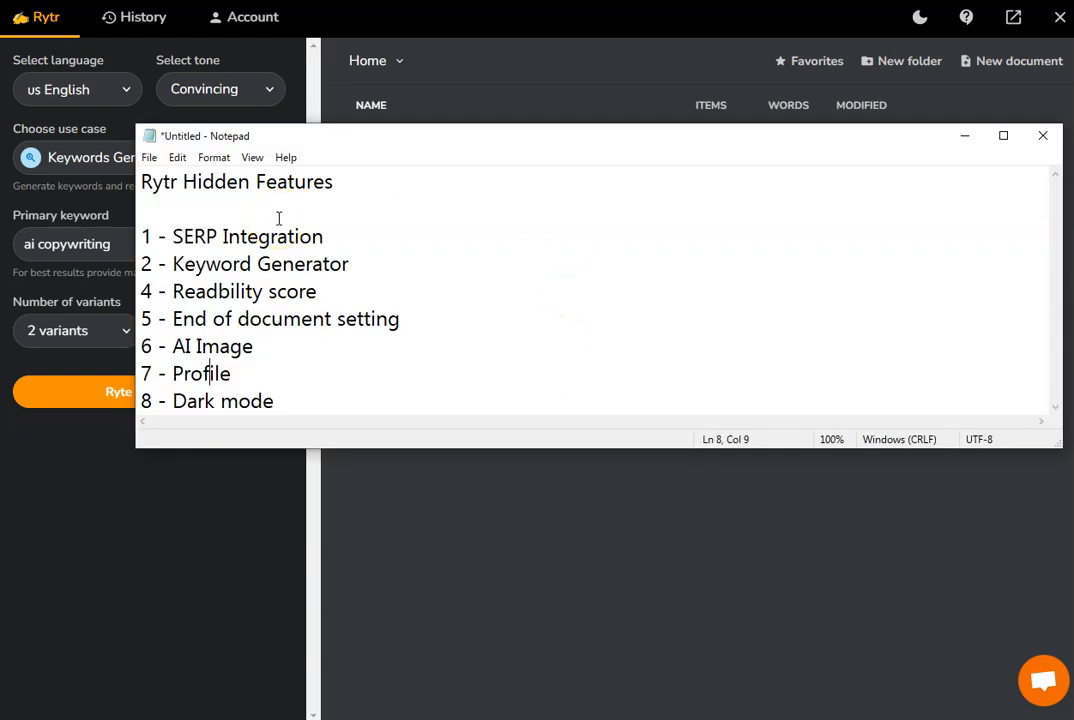
{"action": "mouse_move", "coordinate": [366, 252]}
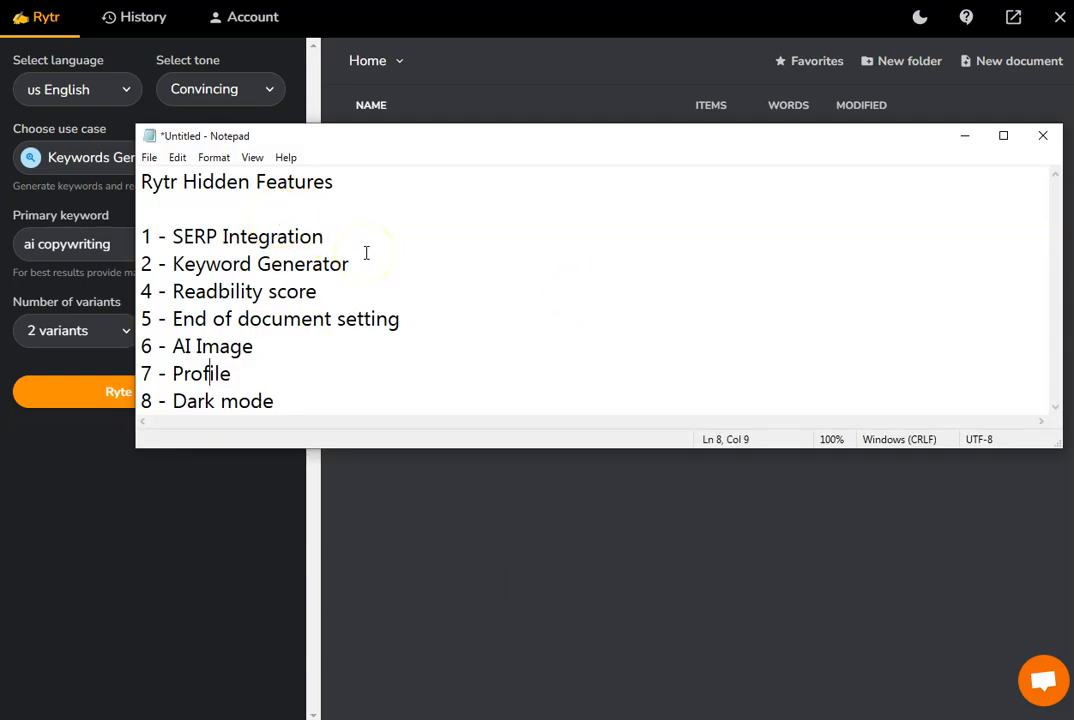